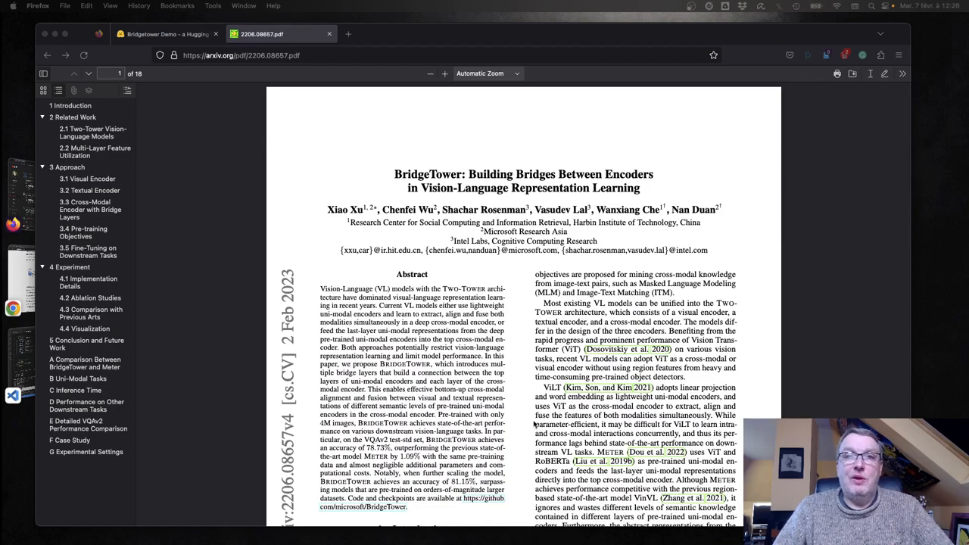
Move down the BridgeTower PDF to Figure 1 comparing Two-Tower and BridgeTower architectures.
scroll(down, 3)
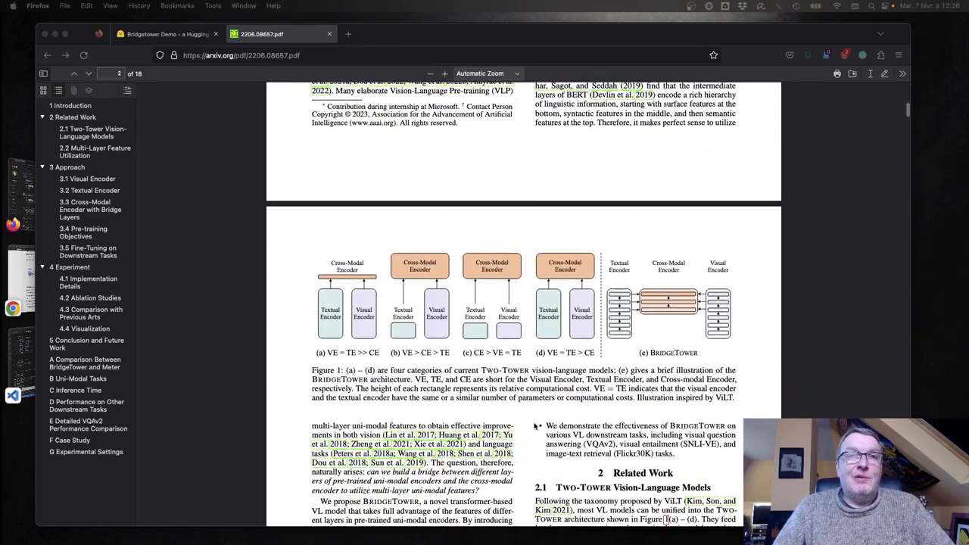
mouse_move(545, 317)
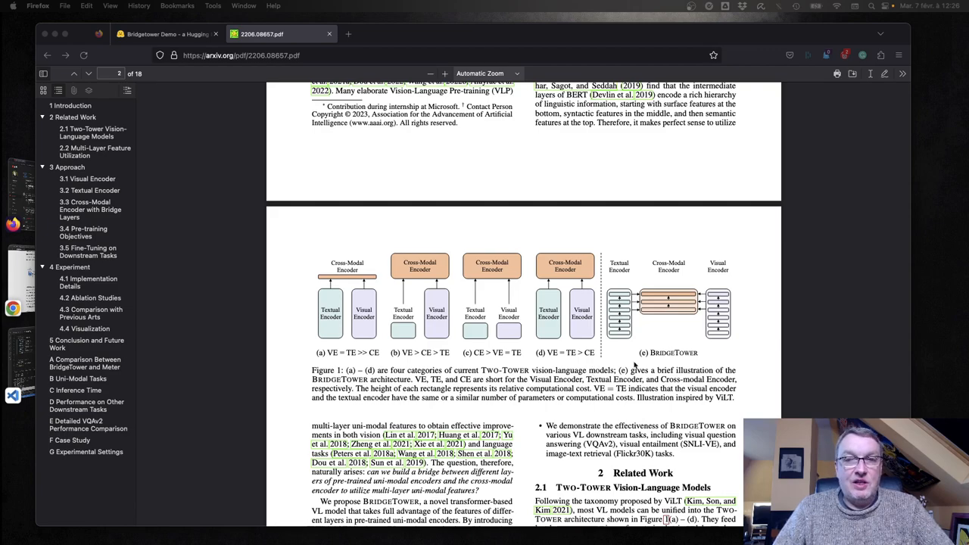
mouse_move(446, 405)
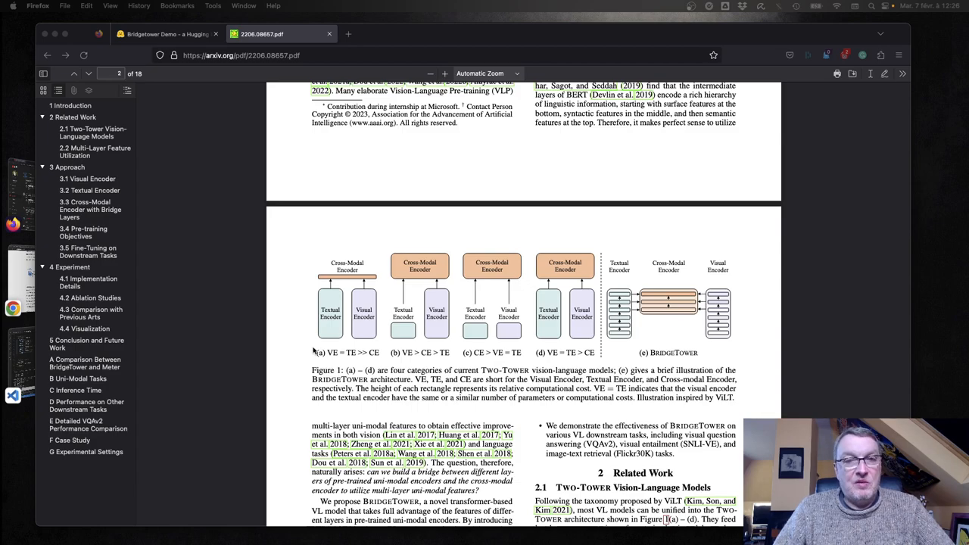
mouse_move(365, 327)
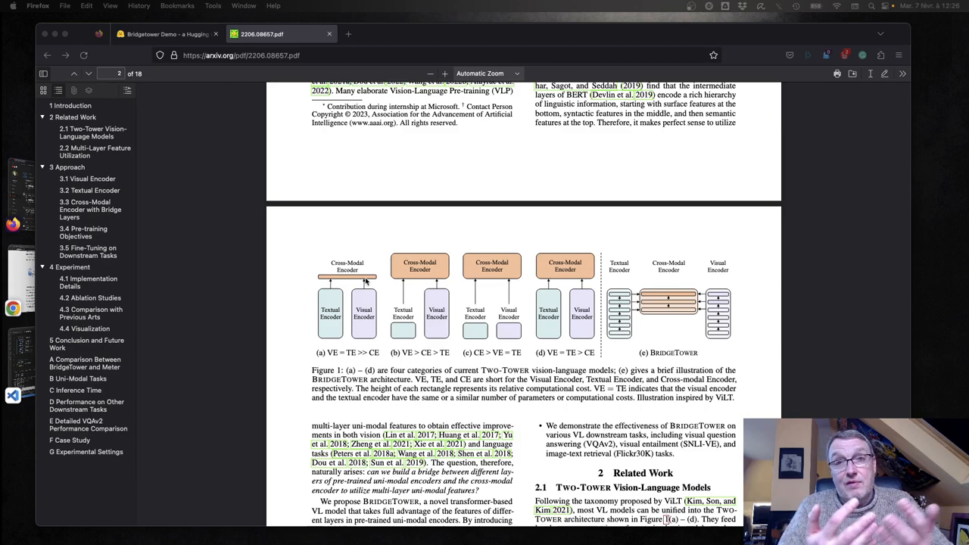
mouse_move(360, 371)
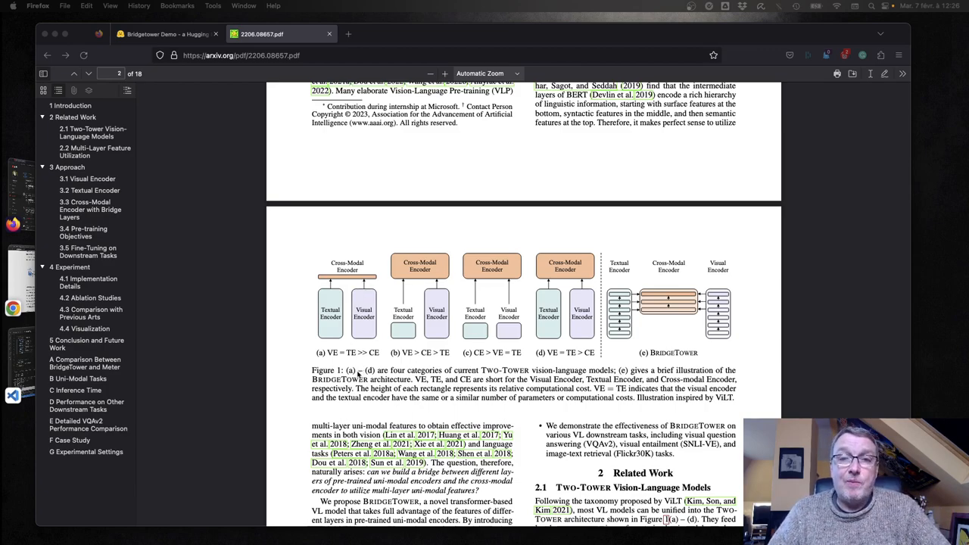
mouse_move(654, 297)
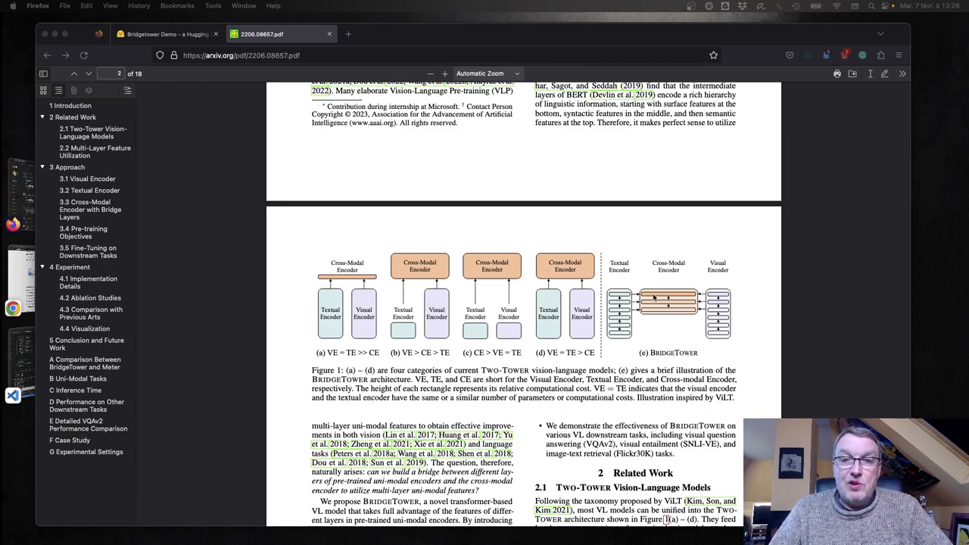
mouse_move(688, 325)
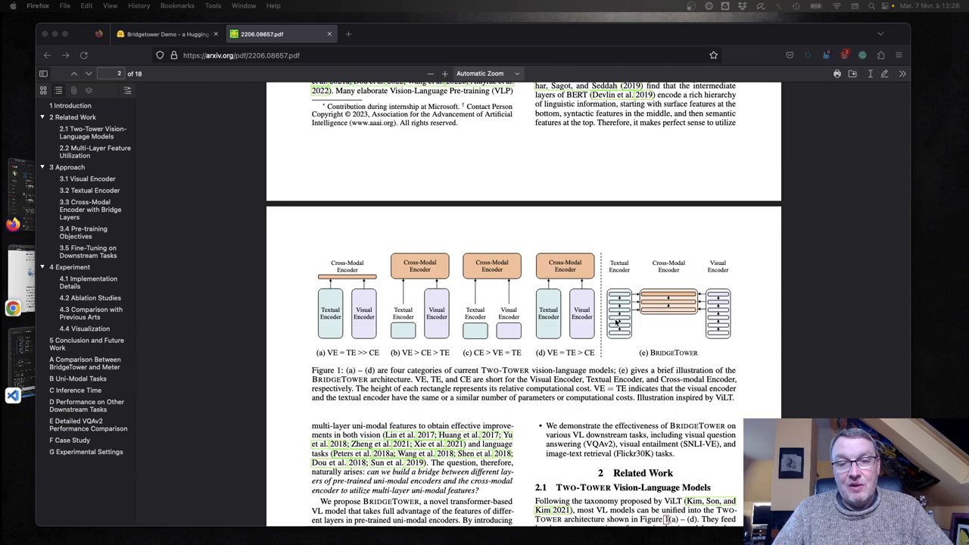
mouse_move(617, 321)
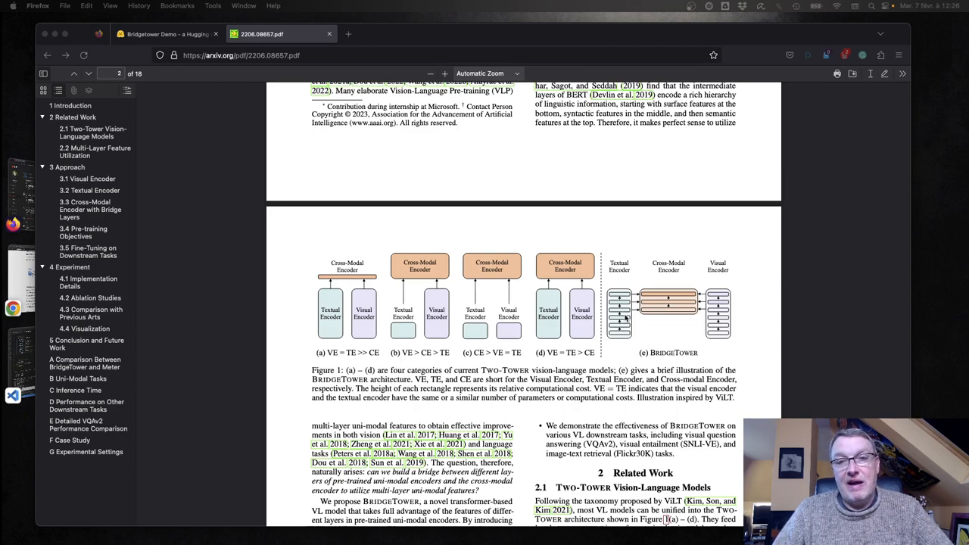
mouse_move(628, 318)
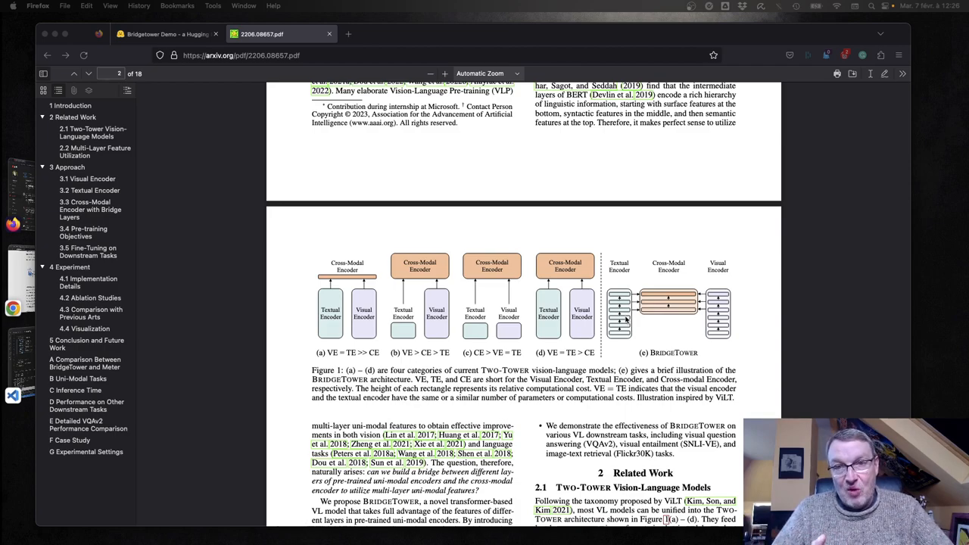
mouse_move(684, 324)
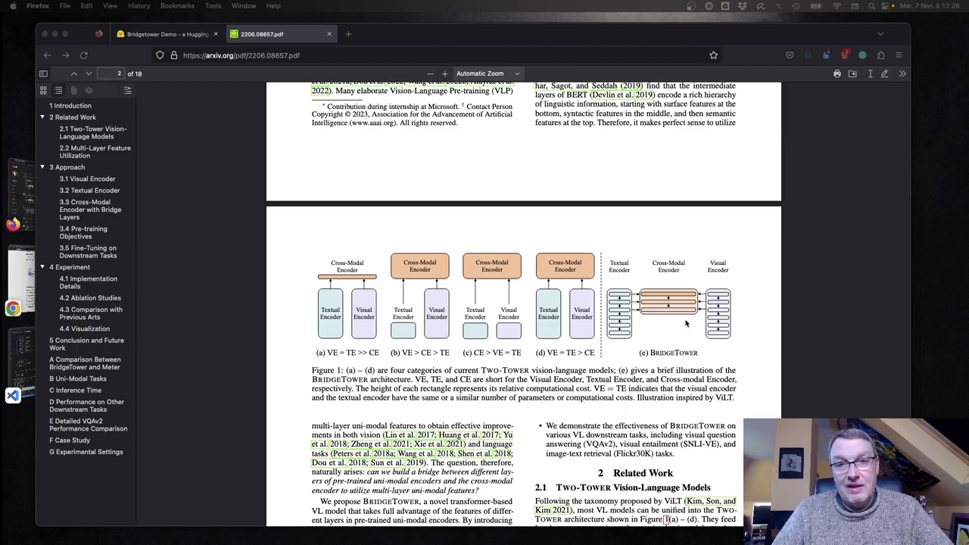
mouse_move(412, 259)
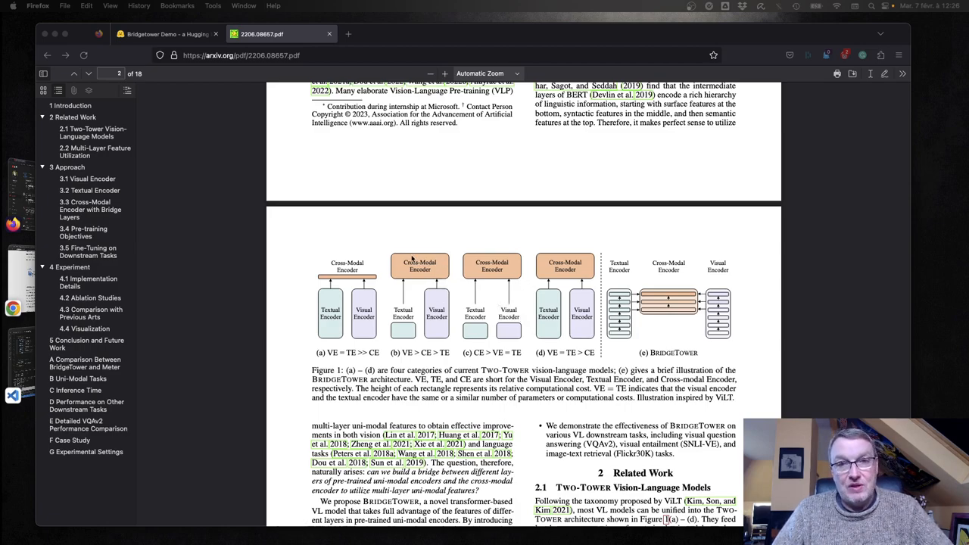
mouse_move(666, 371)
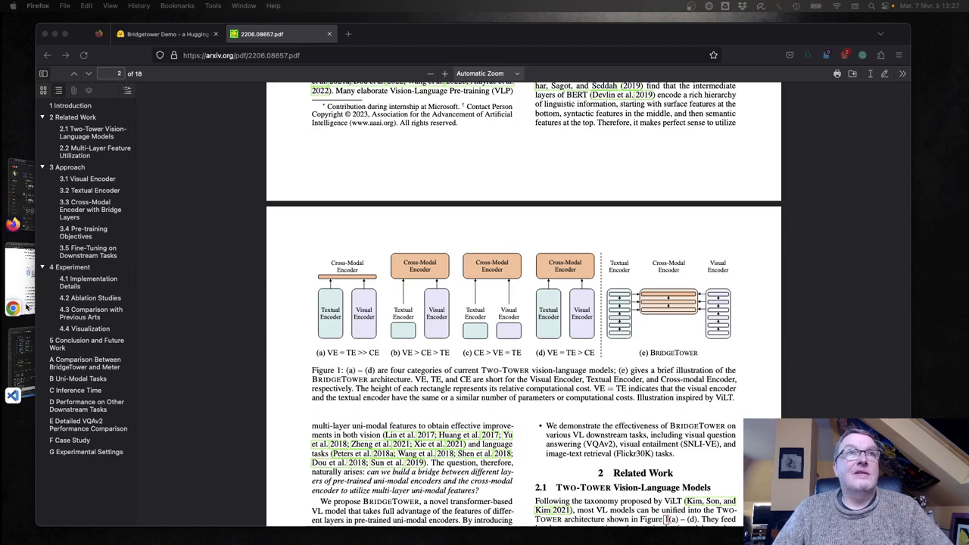
Bring up the bridgetower-demo Space and its file listing with app.py and example images.
click(163, 34)
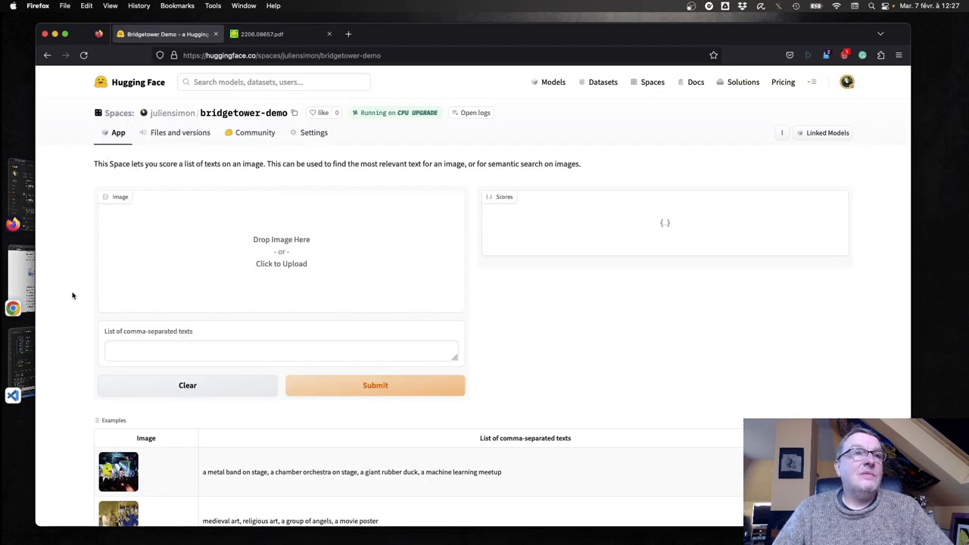
mouse_move(242, 295)
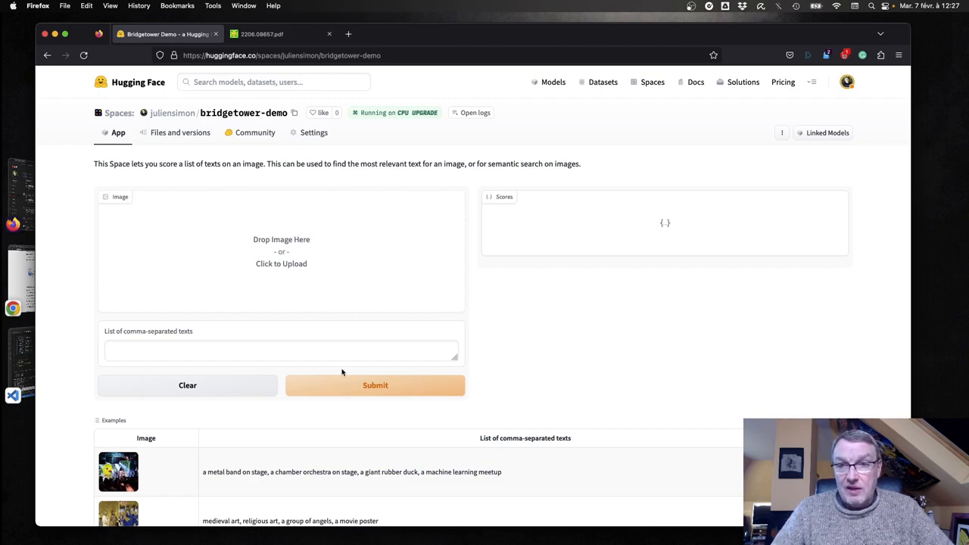
mouse_move(255, 182)
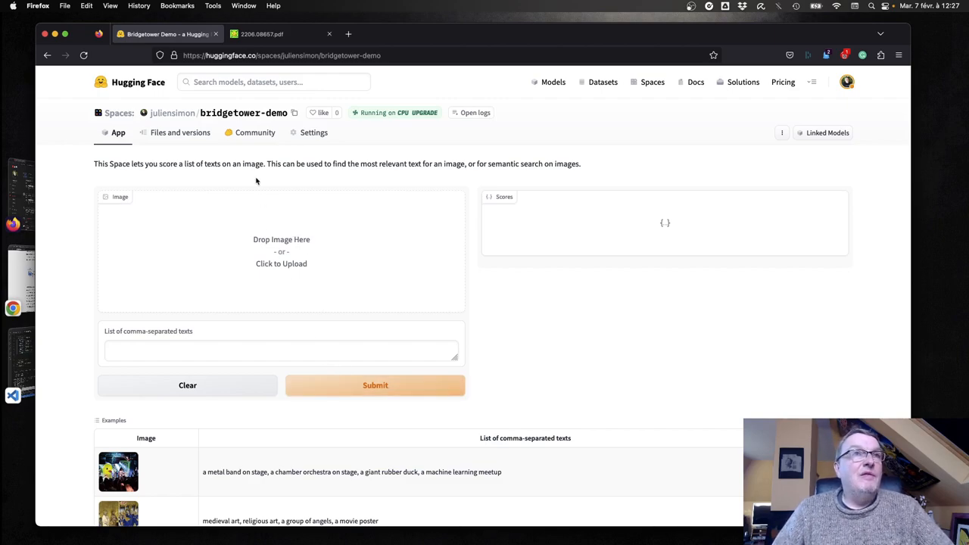
click(180, 133)
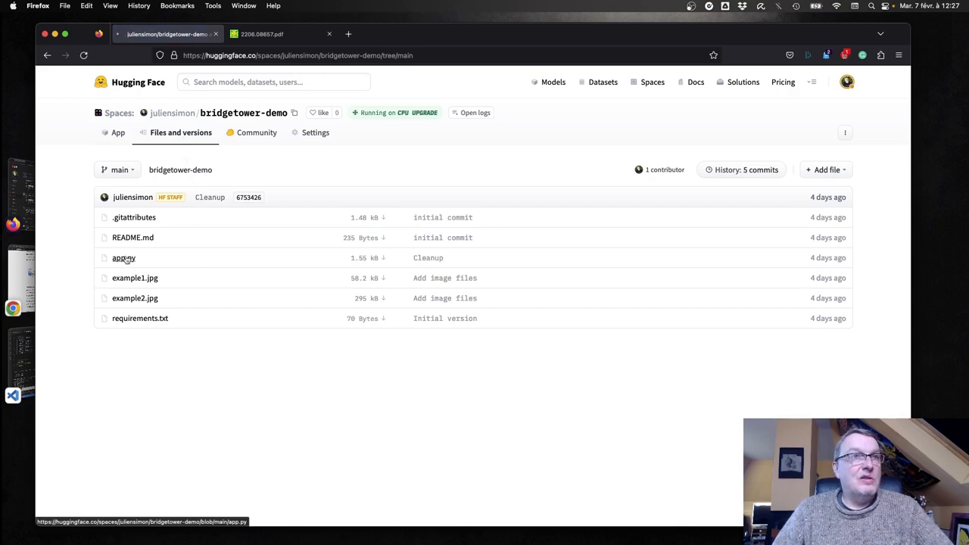
Review app.py, highlighting the image-text encoding line and the per-text scoring line.
click(125, 257)
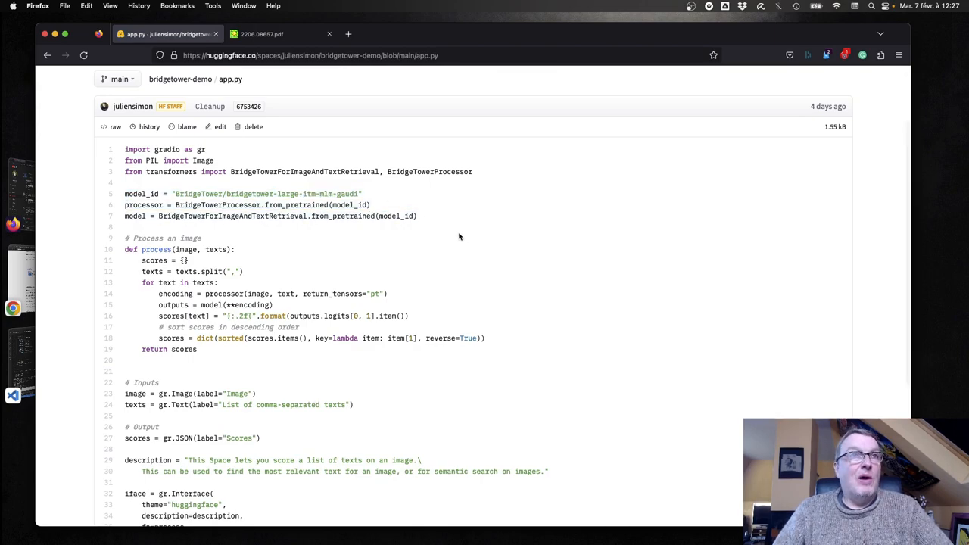
mouse_move(345, 203)
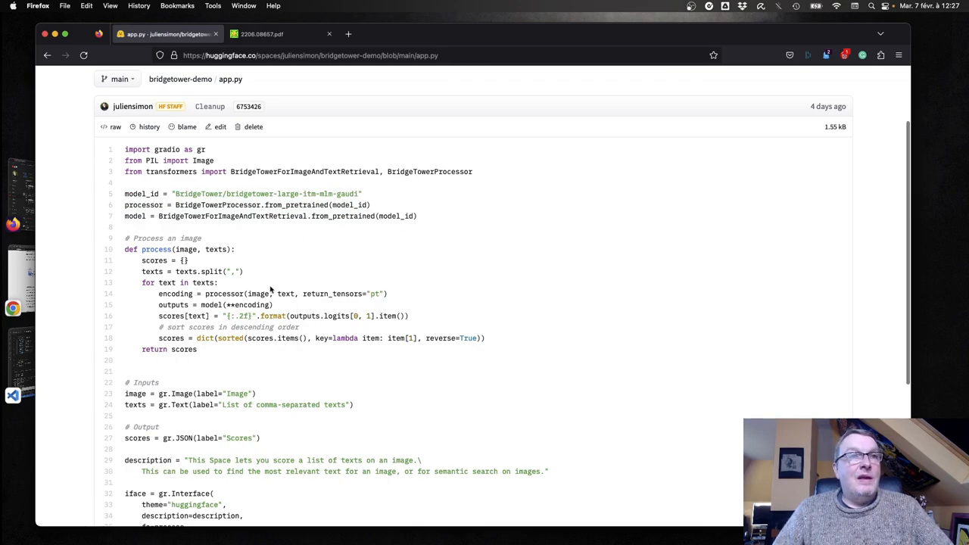
mouse_move(263, 416)
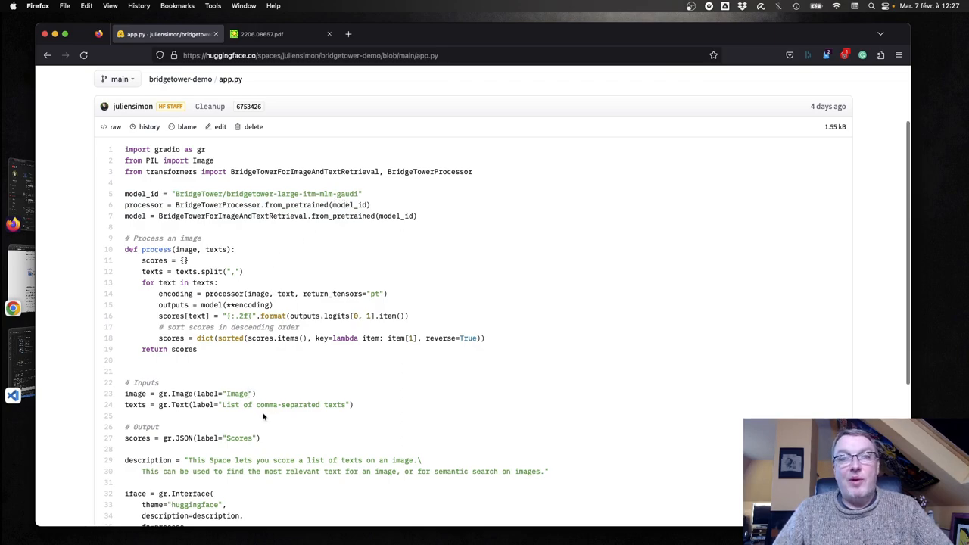
mouse_move(424, 421)
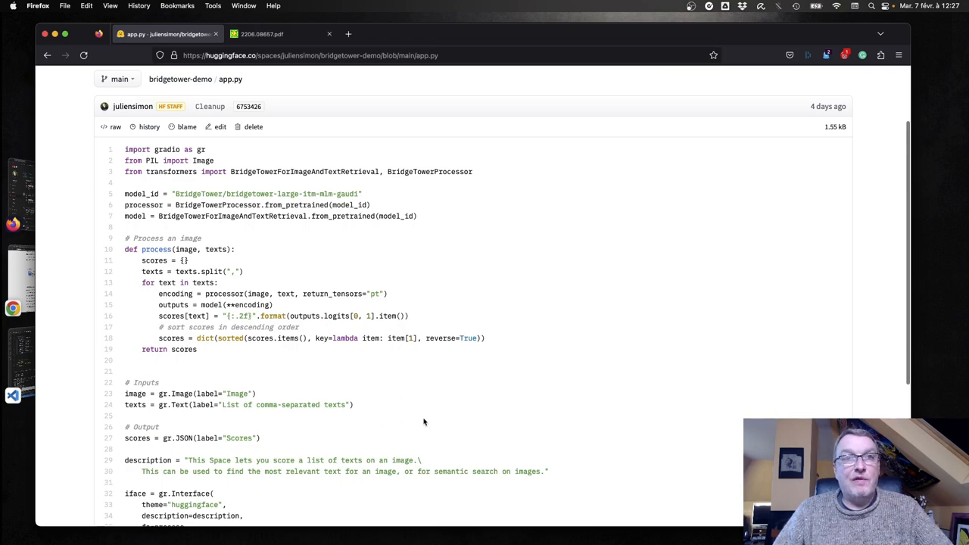
mouse_move(470, 432)
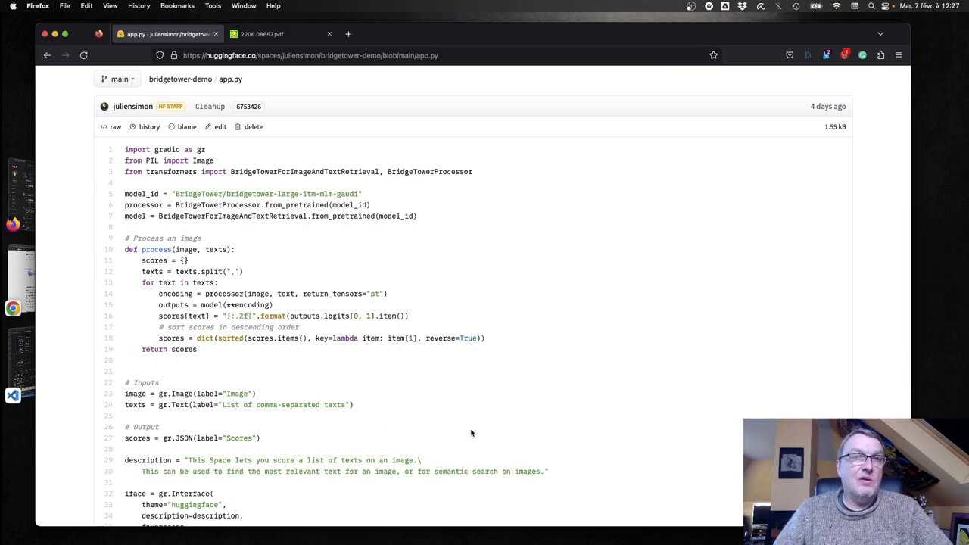
scroll(down, 3)
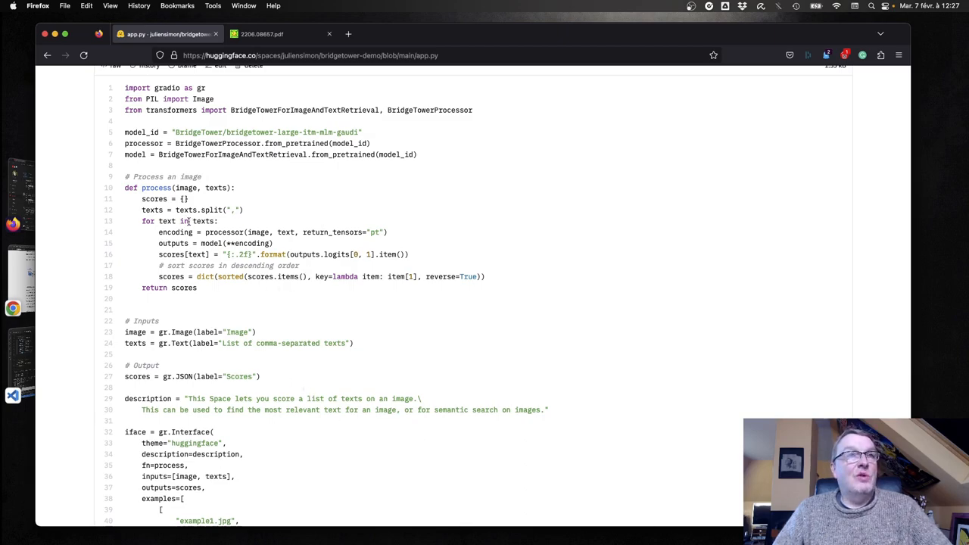
triple_click(264, 232)
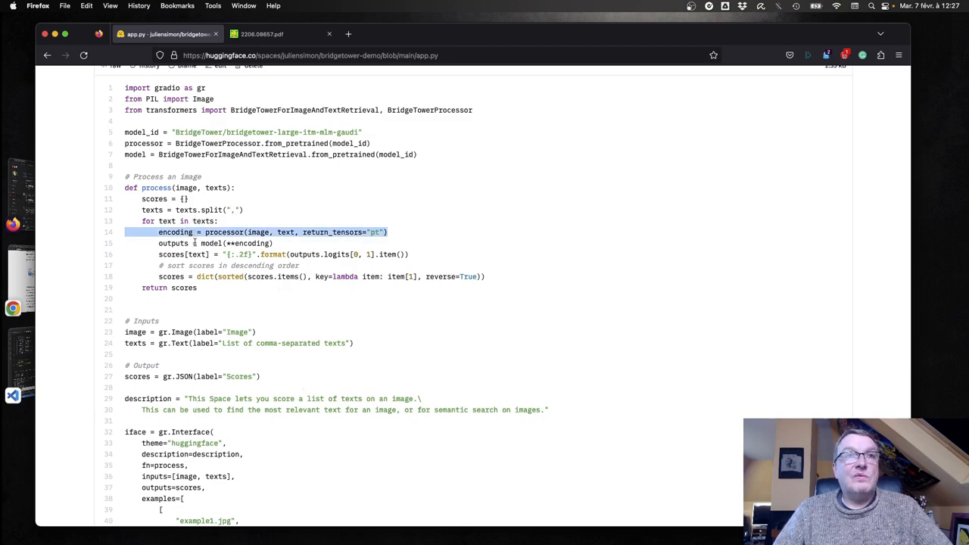
click(197, 255)
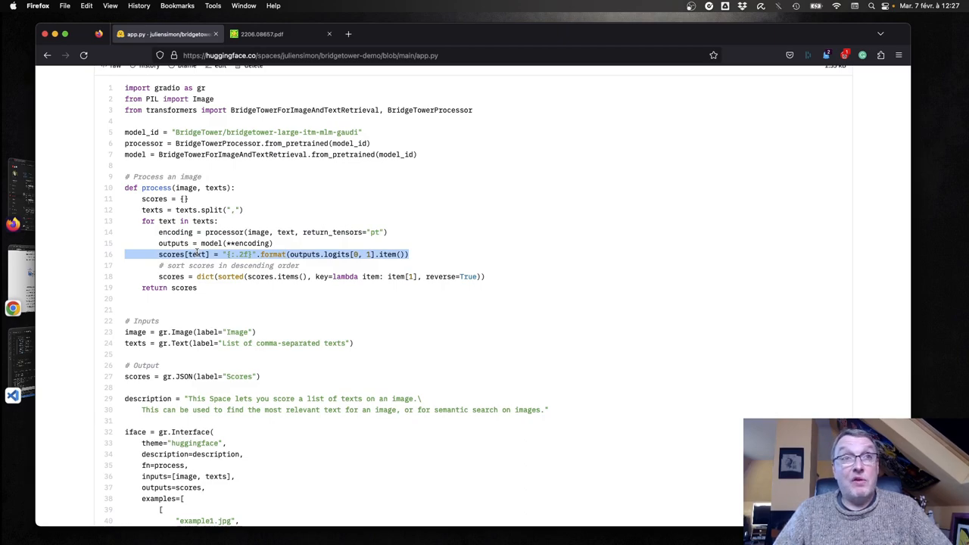
mouse_move(202, 295)
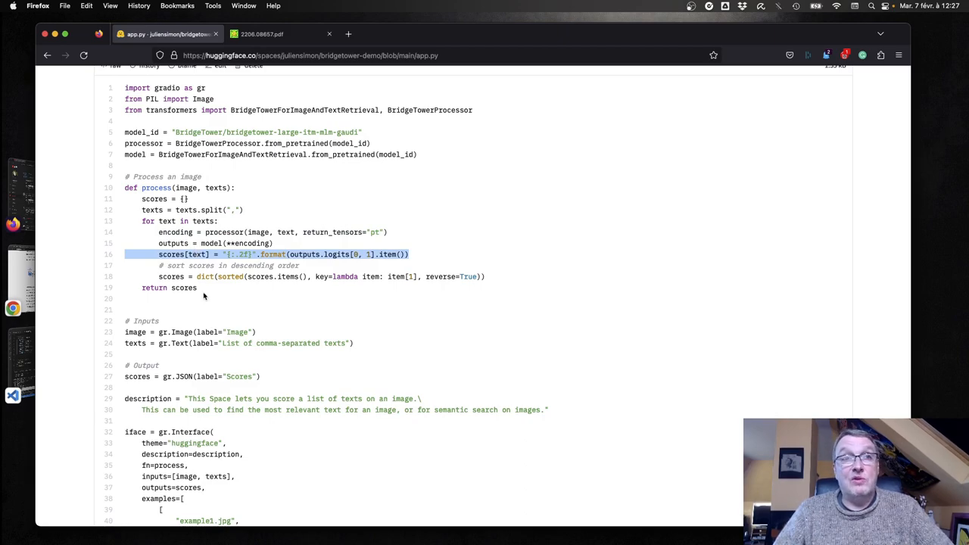
scroll(down, 3)
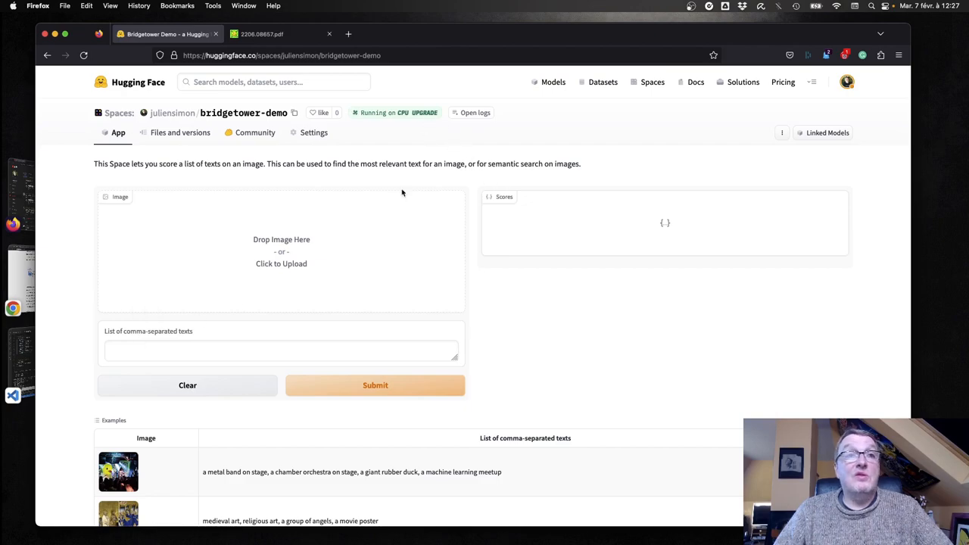
Load the rubber duck concert example and get its caption scores, giant rubber duck highest.
scroll(down, 3)
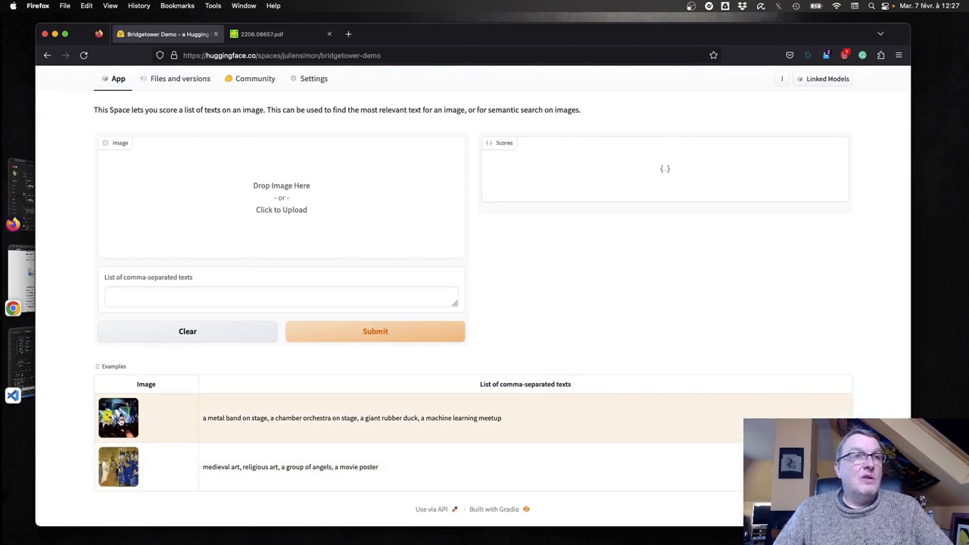
click(118, 418)
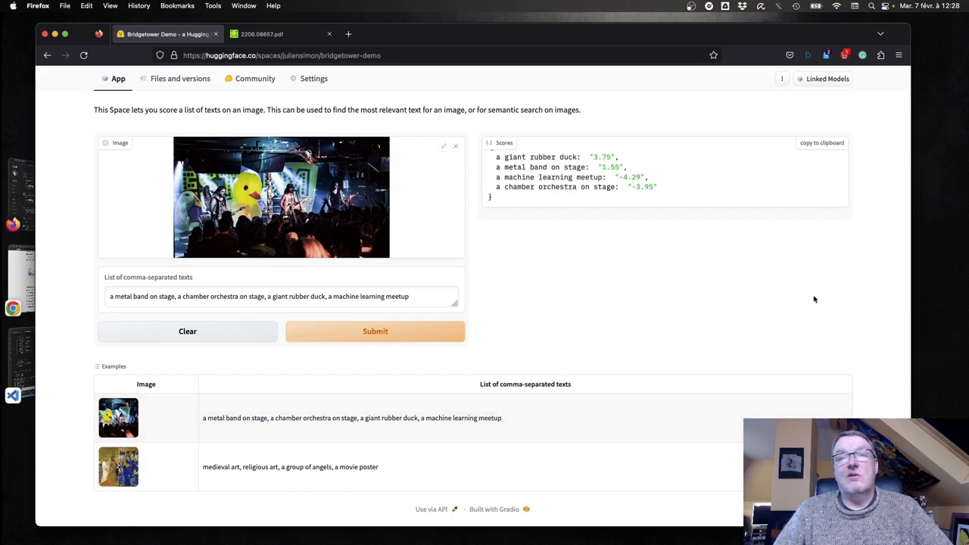
mouse_move(607, 309)
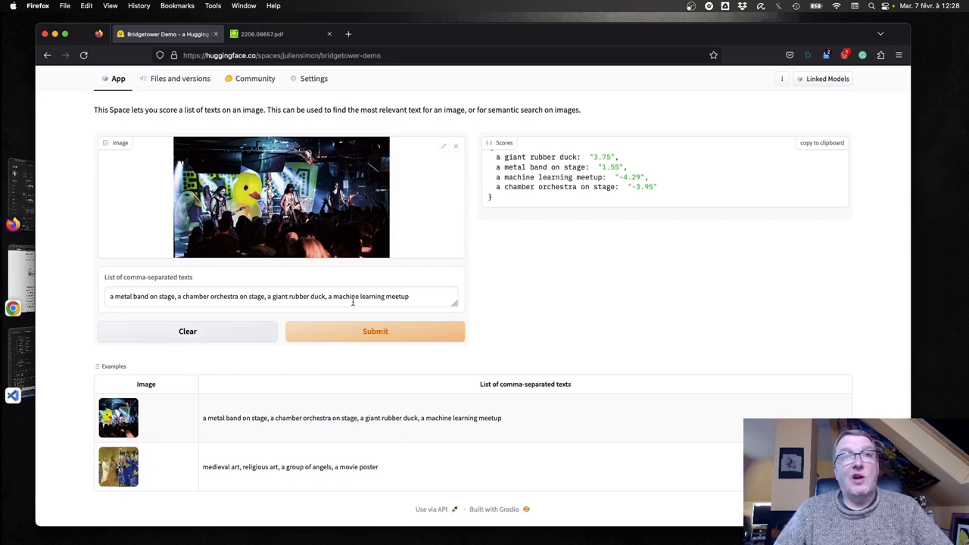
mouse_move(471, 293)
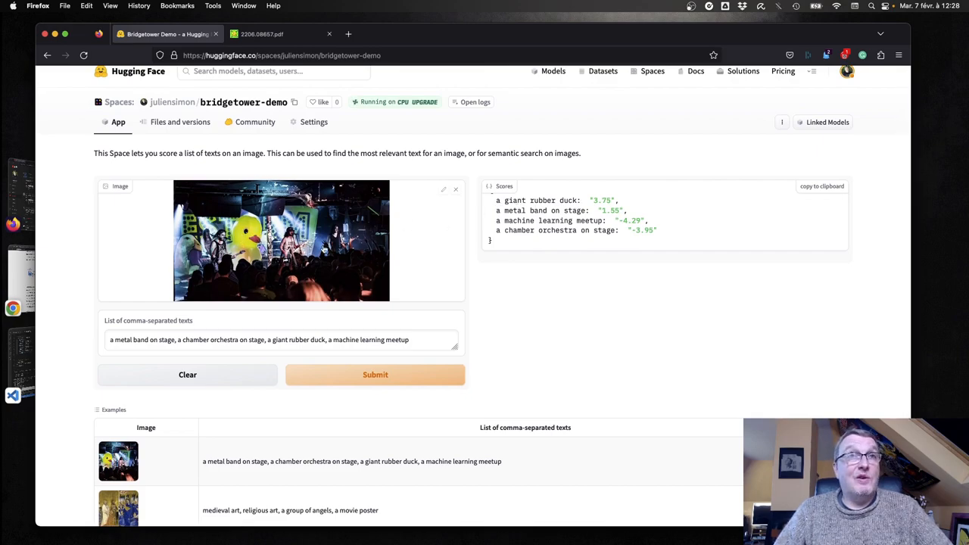
mouse_move(587, 302)
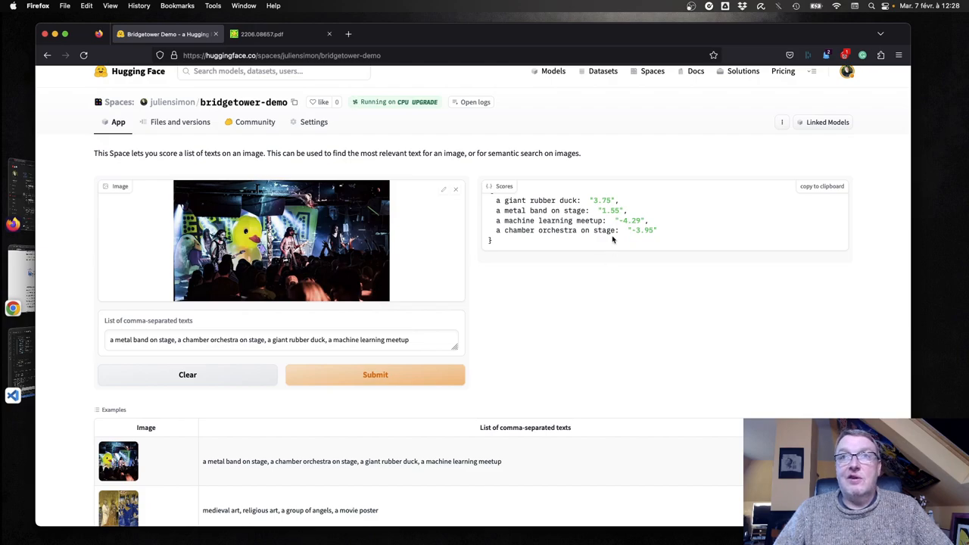
mouse_move(382, 280)
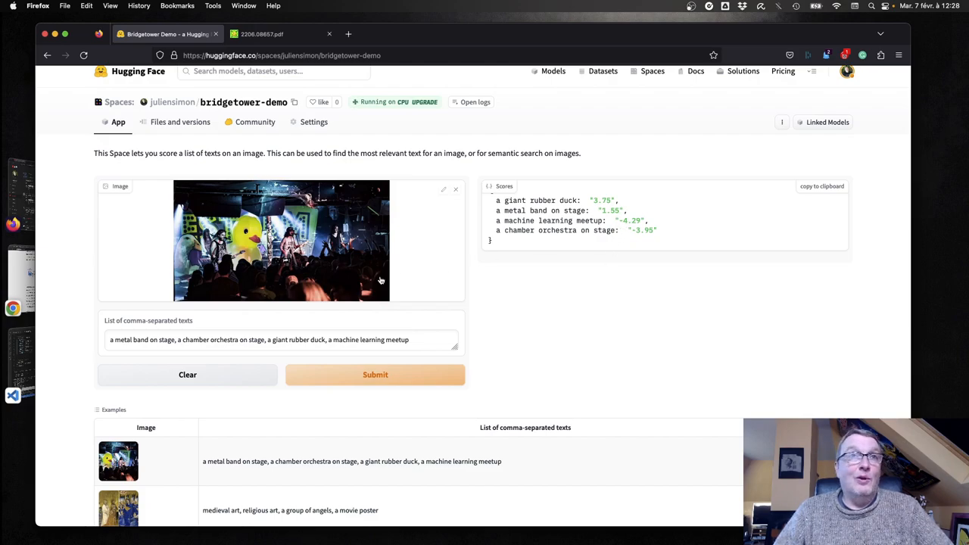
mouse_move(321, 286)
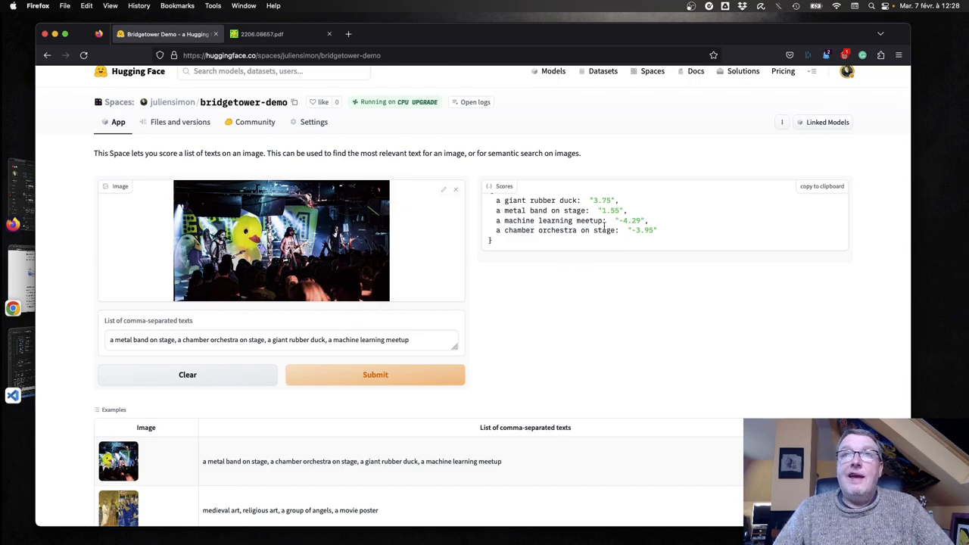
mouse_move(658, 245)
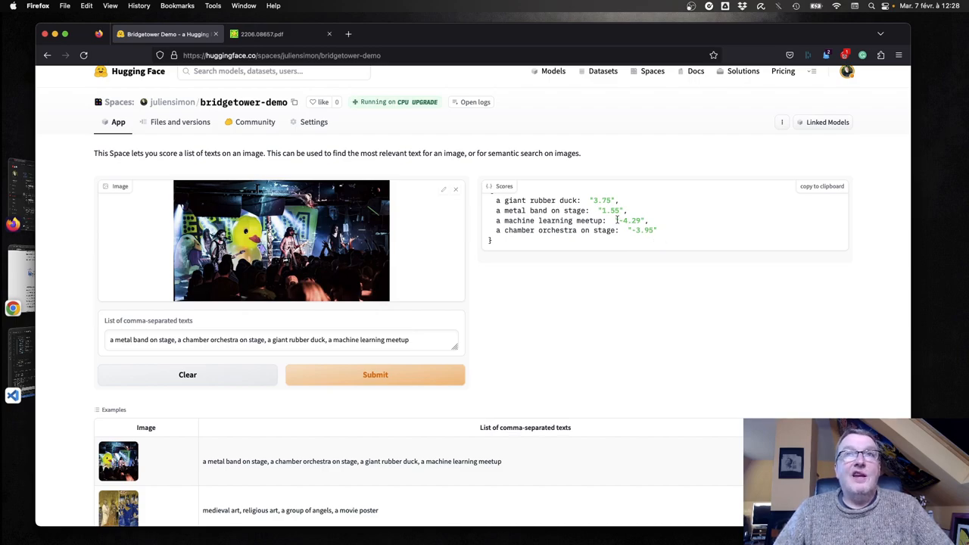
scroll(down, 3)
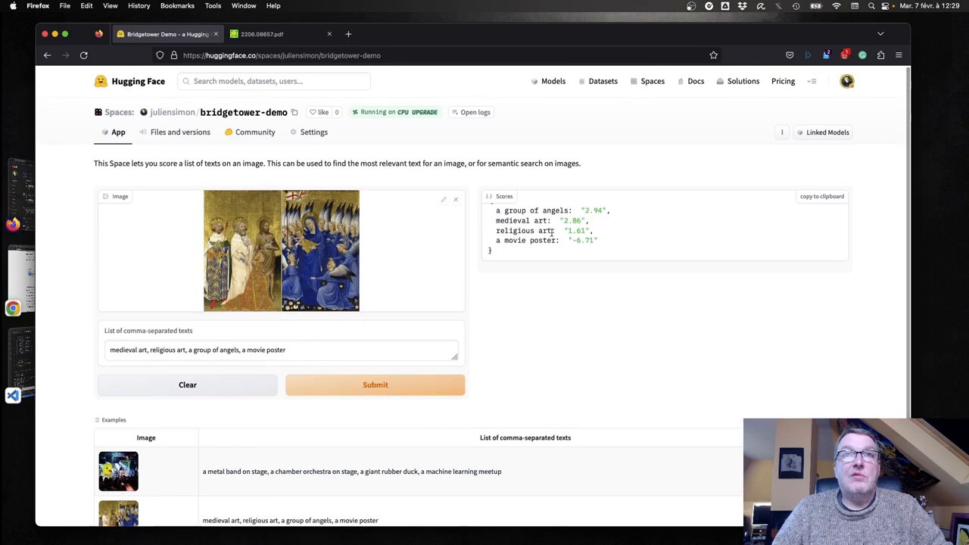
mouse_move(587, 248)
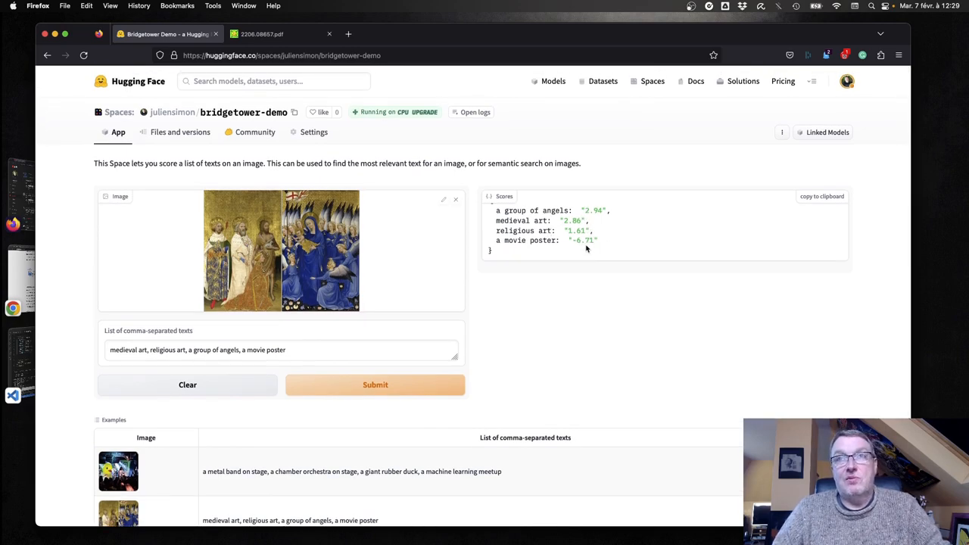
mouse_move(613, 332)
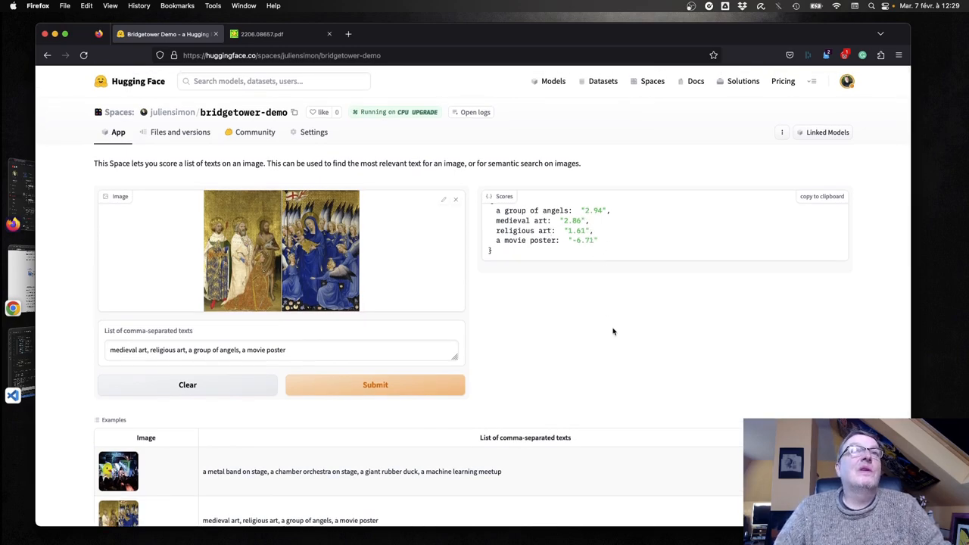
After reading the medieval angel scores, return to the Space's file listing.
scroll(down, 3)
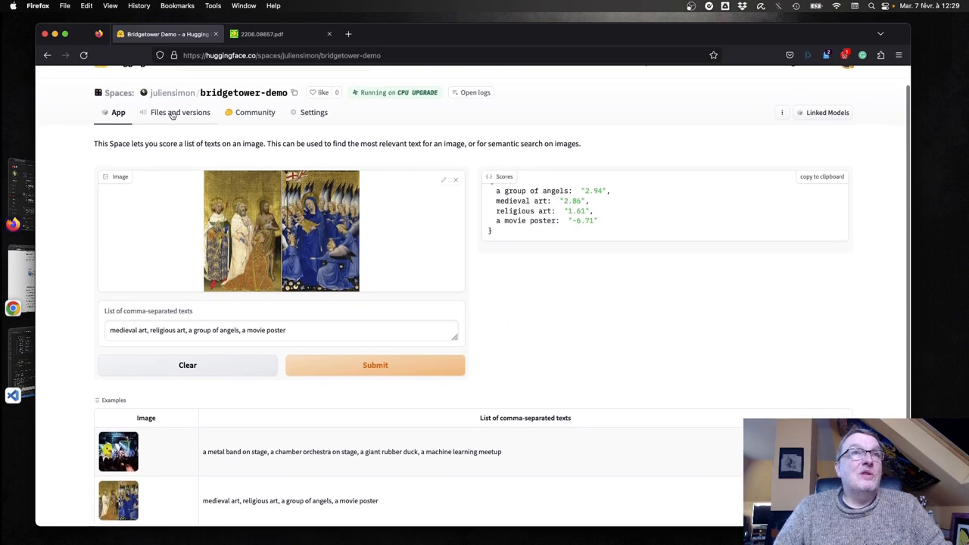
click(181, 112)
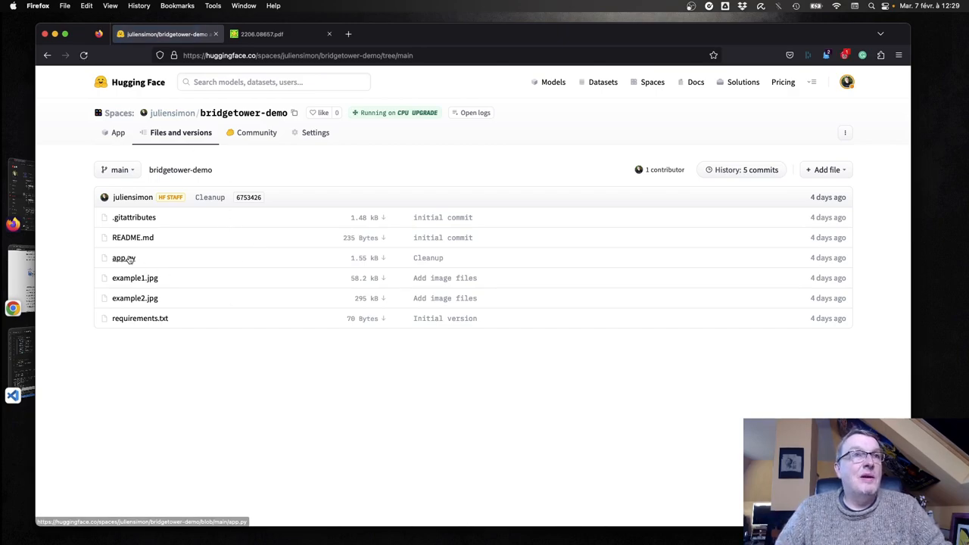
mouse_move(173, 112)
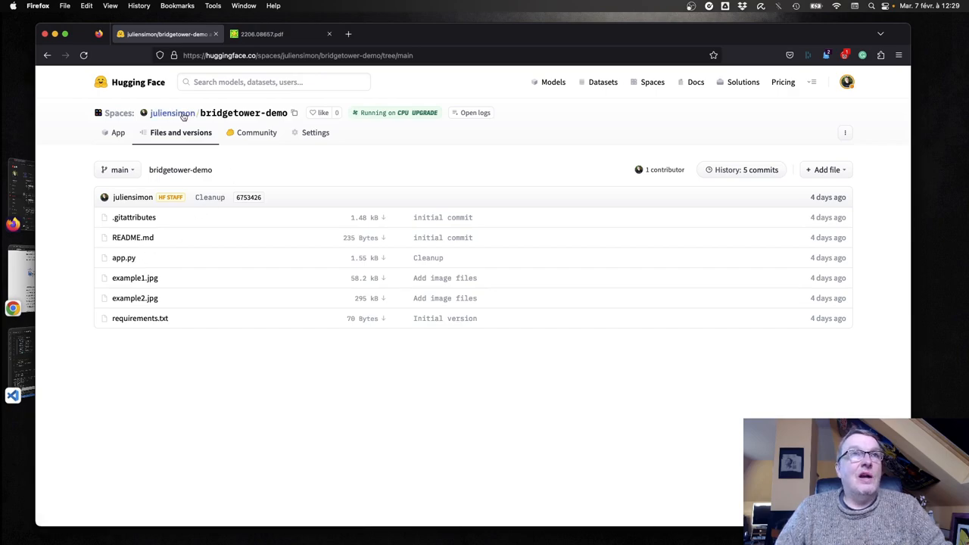
click(172, 112)
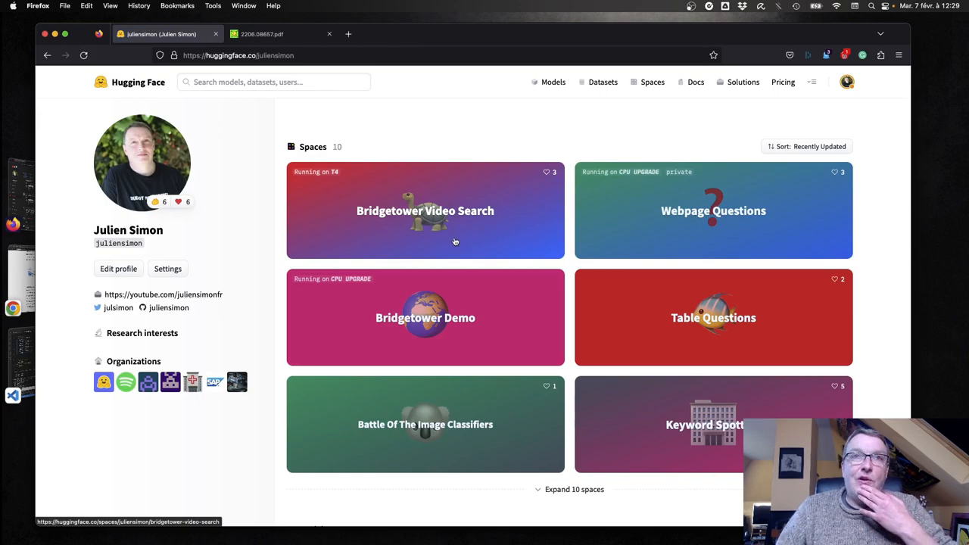
Enter the Bridgetower Video Search Space and play the national parks bear video.
click(424, 210)
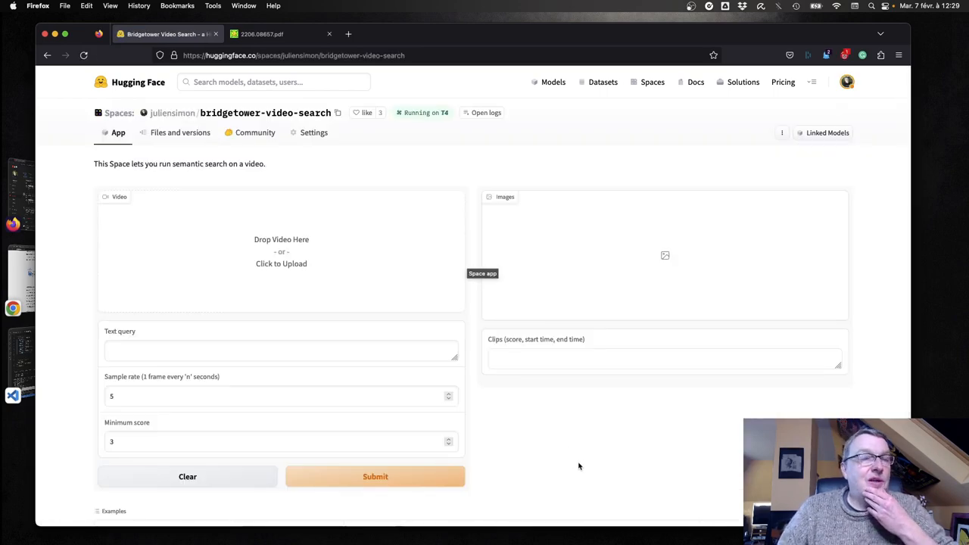
scroll(down, 3)
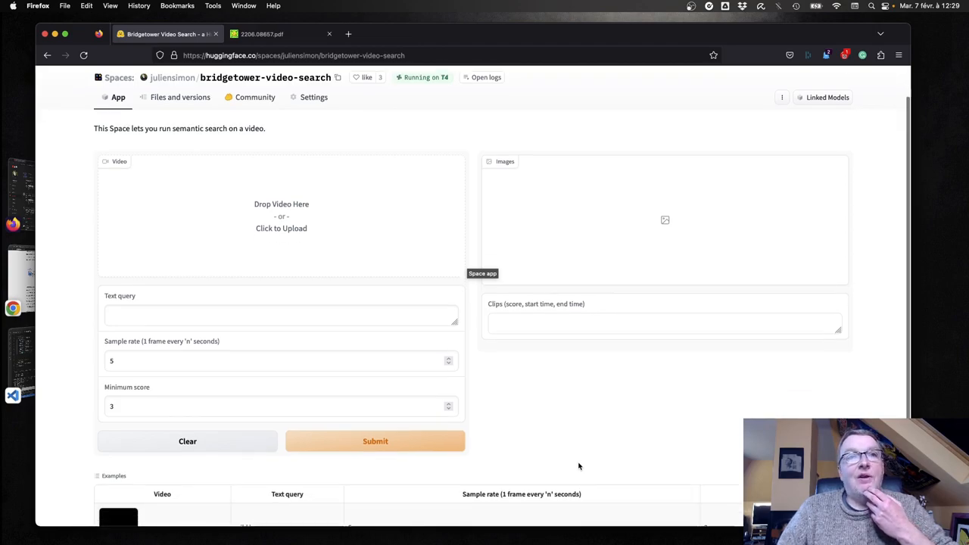
scroll(down, 3)
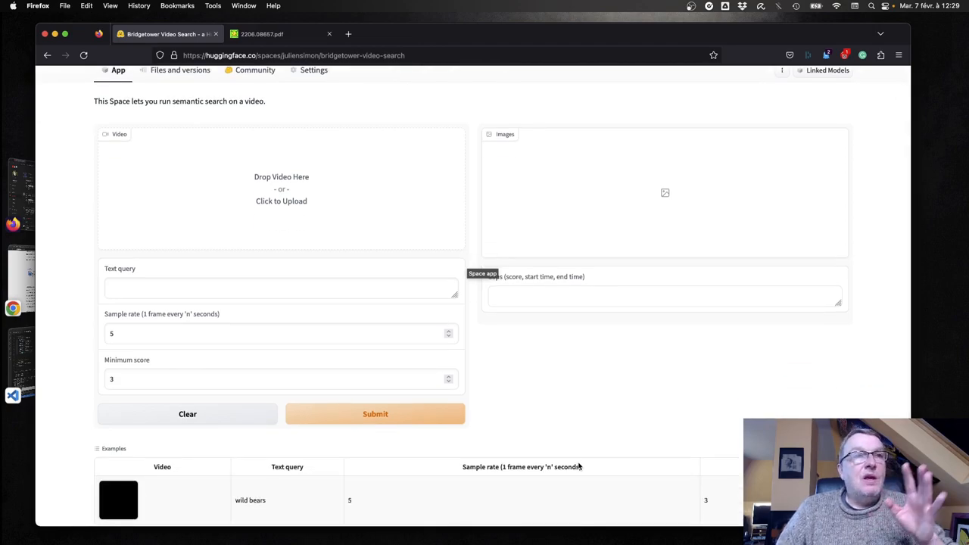
scroll(down, 3)
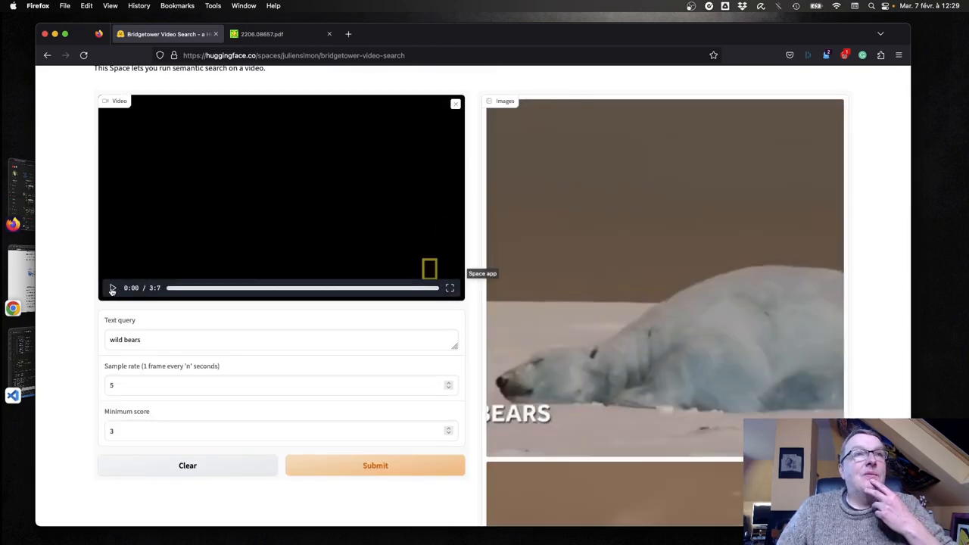
click(112, 288)
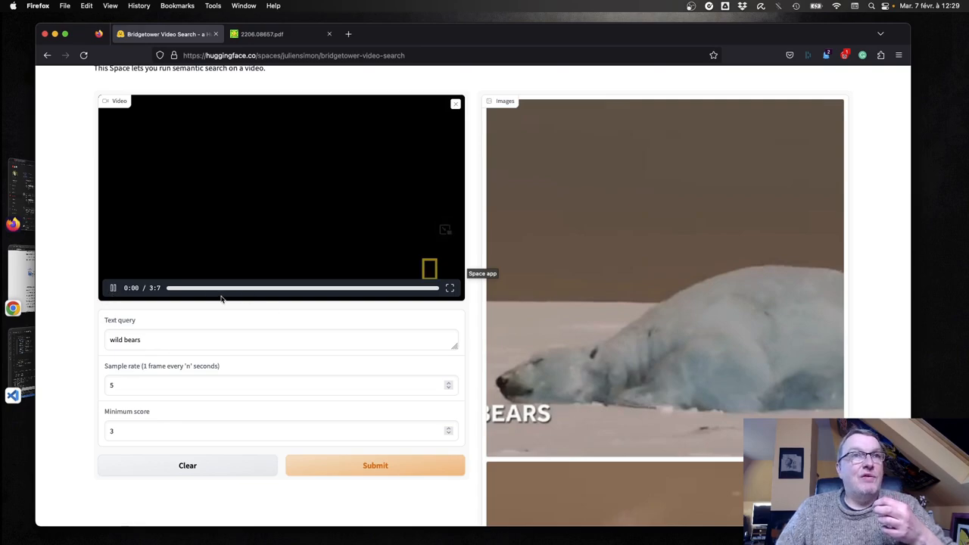
click(112, 288)
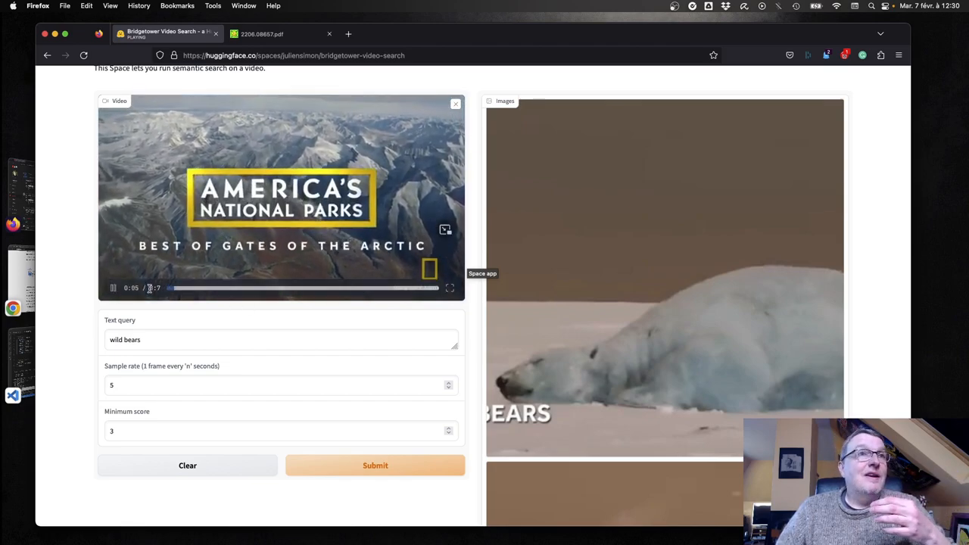
click(113, 288)
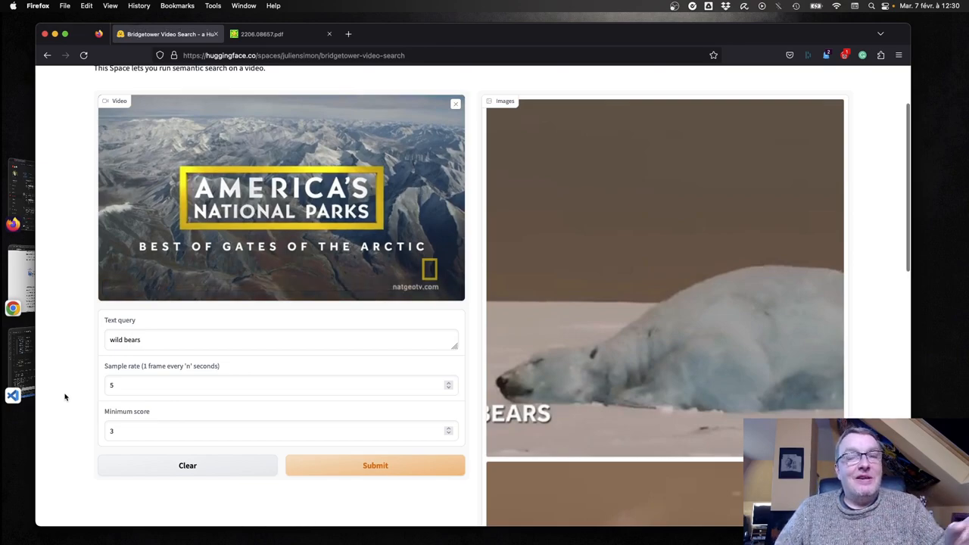
mouse_move(70, 433)
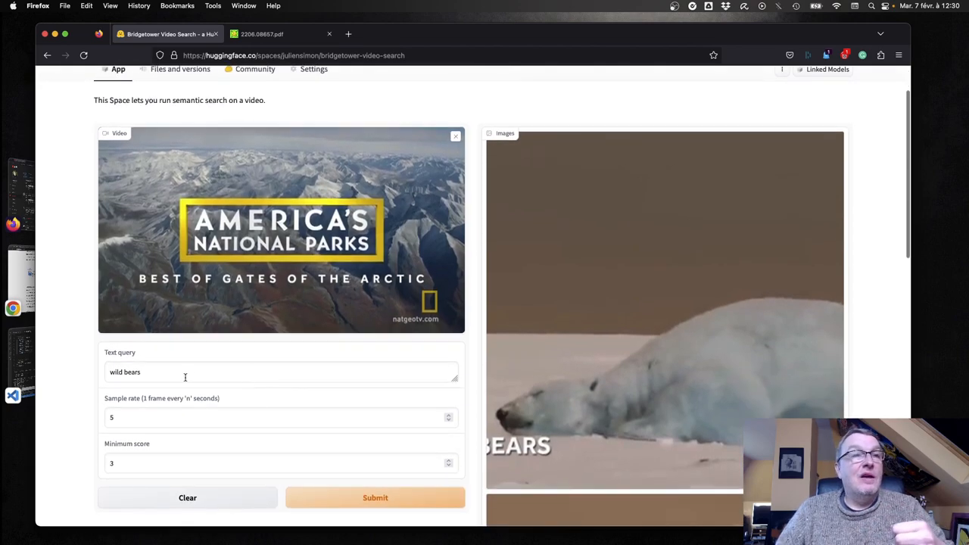
Select the wild bears query, look over its results, then go to the Space's file listing.
double_click(131, 372)
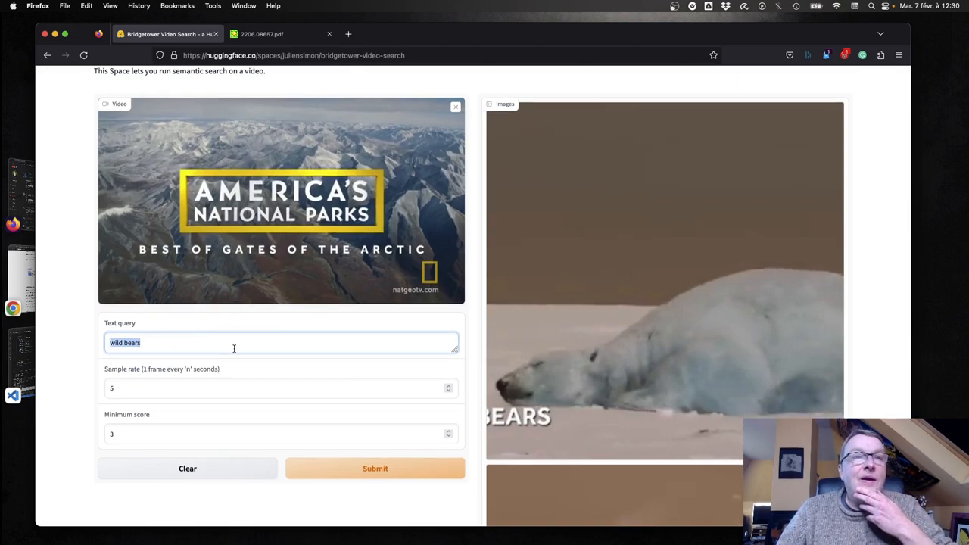
mouse_move(392, 363)
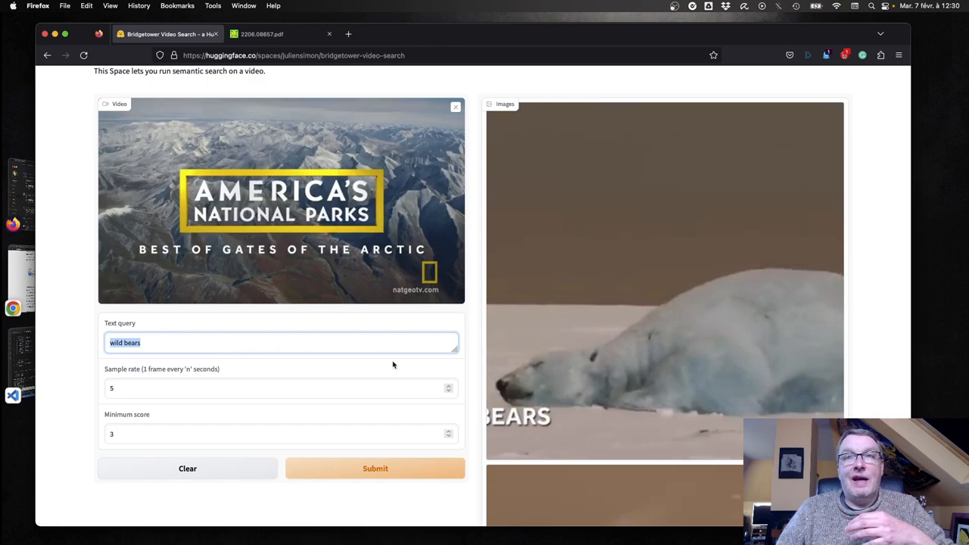
scroll(down, 3)
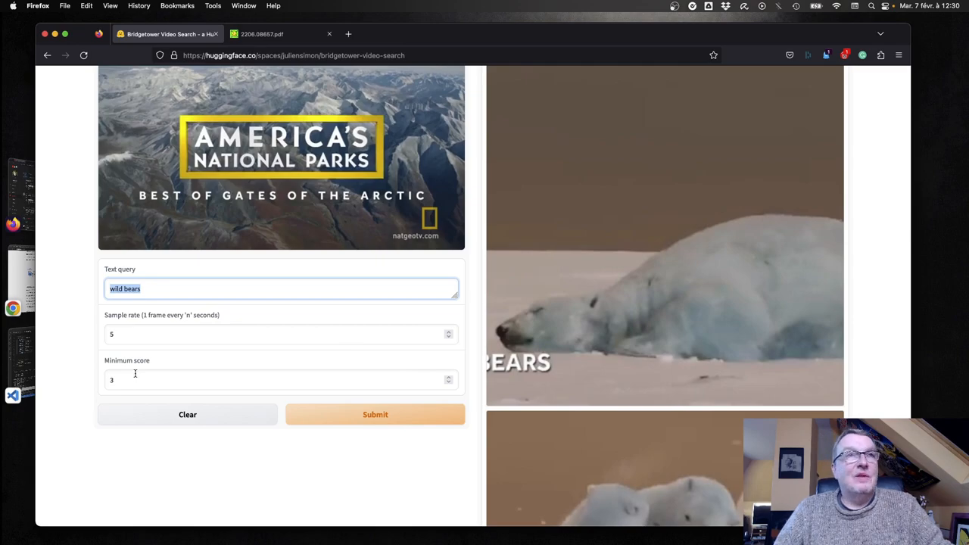
click(182, 134)
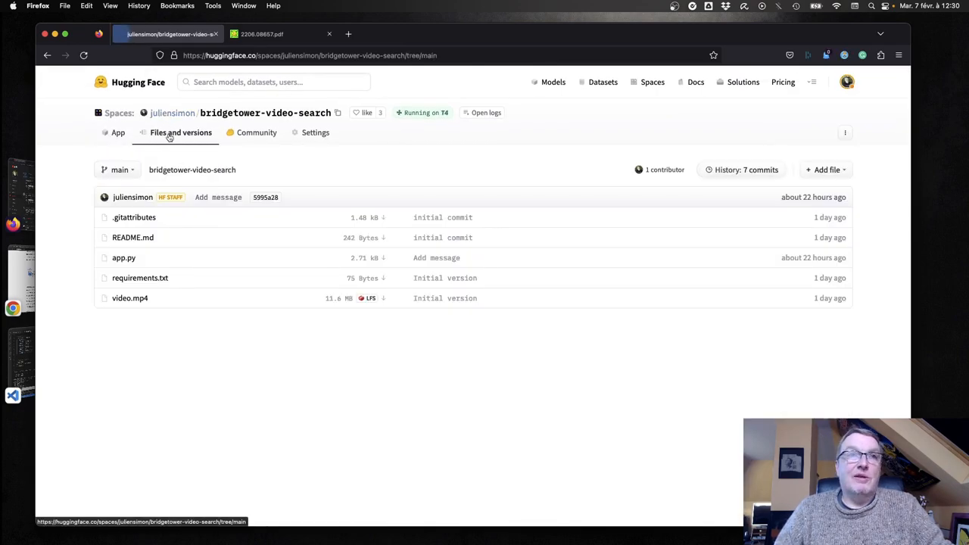
Read app.py's frame-scoring, clip-extraction and Gradio input code, ending back at the top.
click(124, 258)
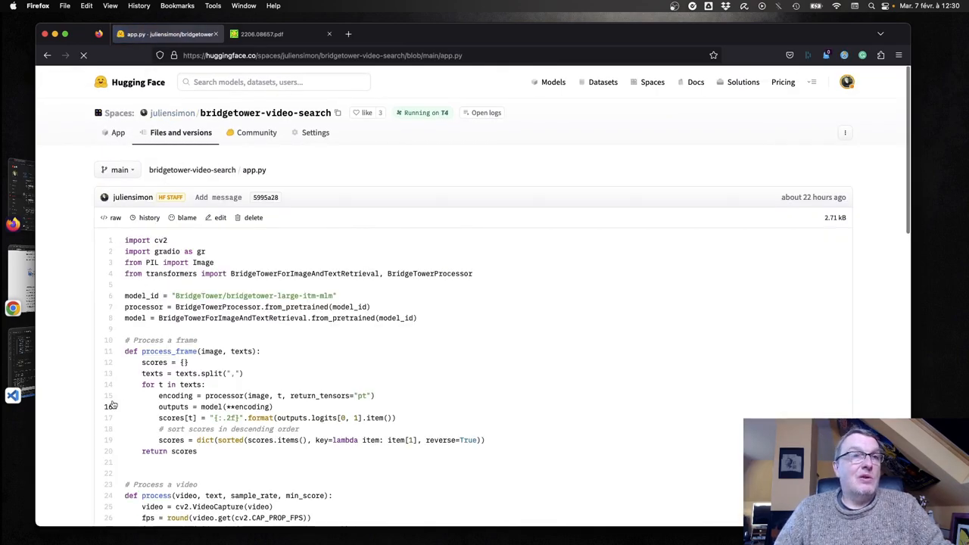
scroll(down, 3)
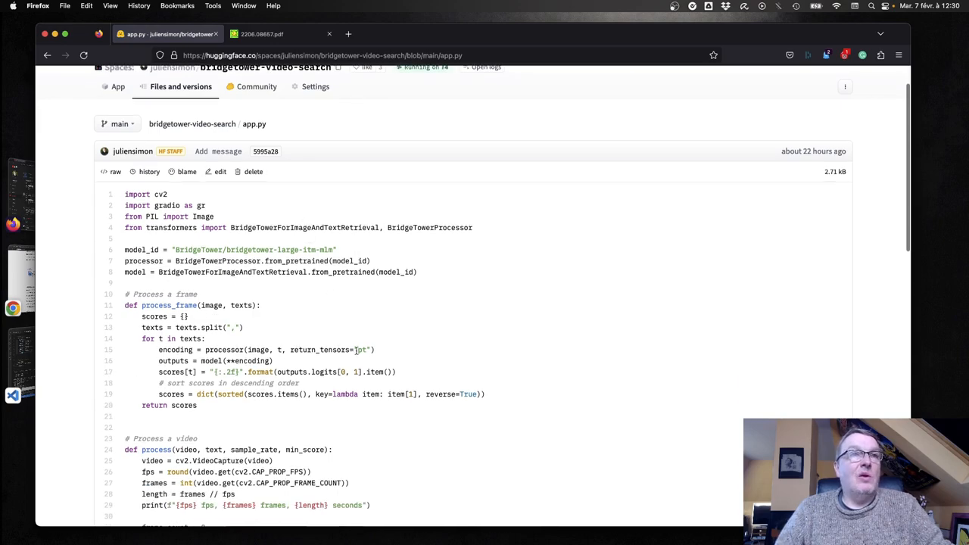
mouse_move(257, 345)
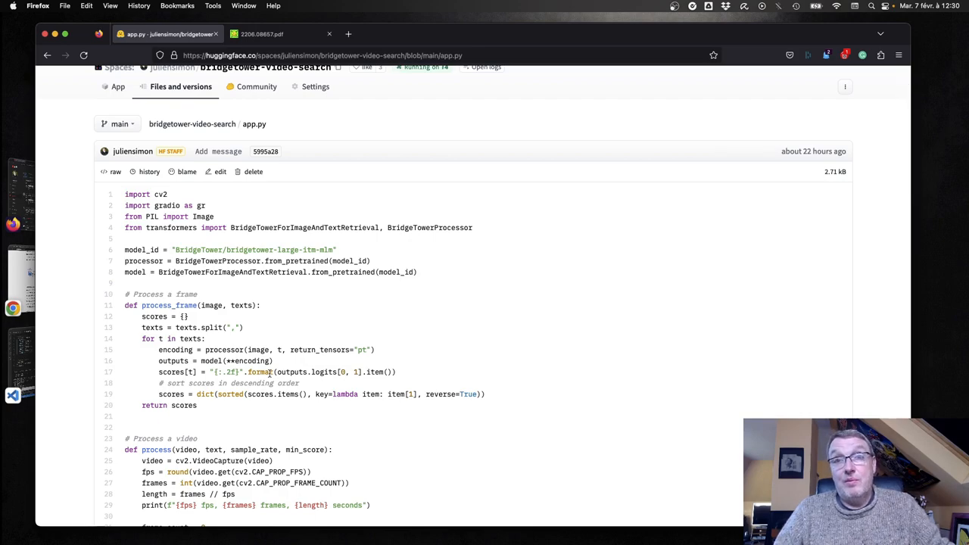
scroll(down, 3)
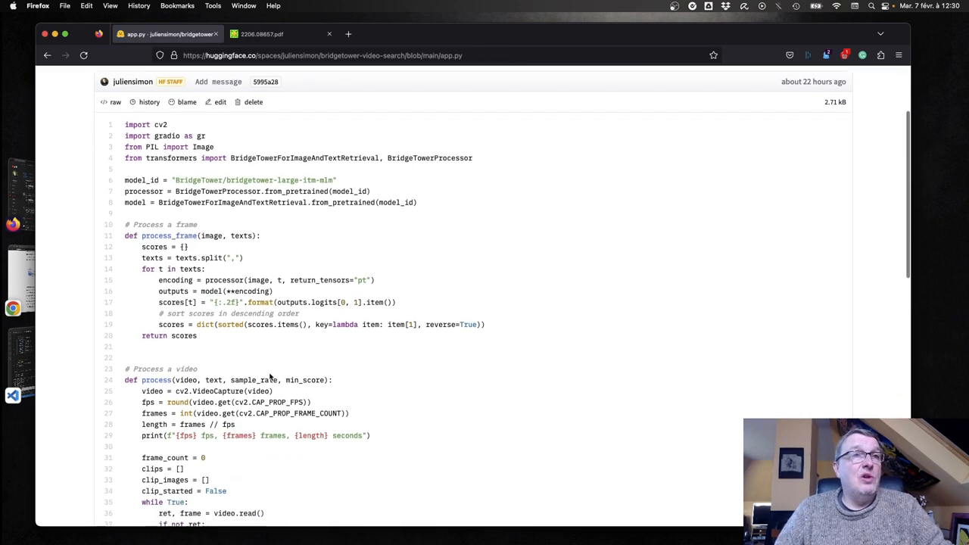
scroll(down, 3)
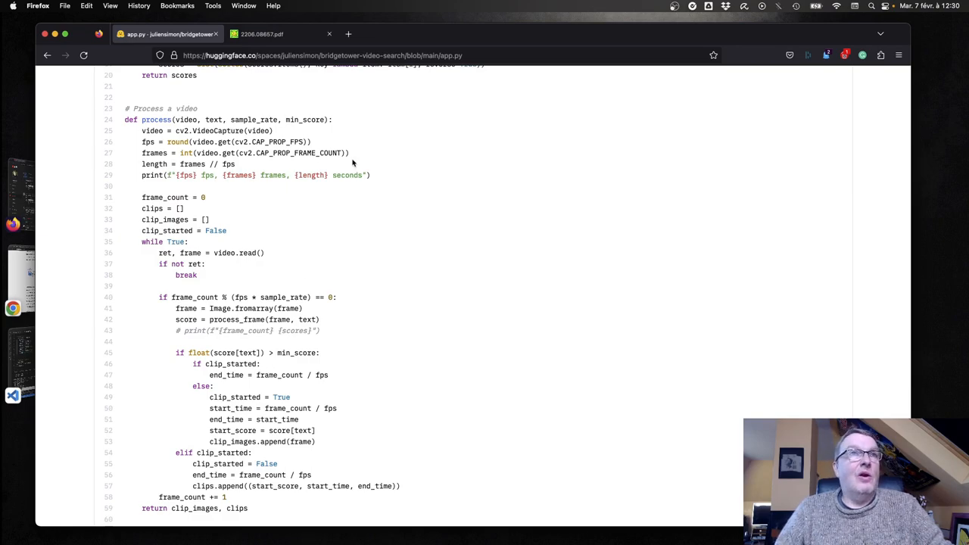
mouse_move(361, 291)
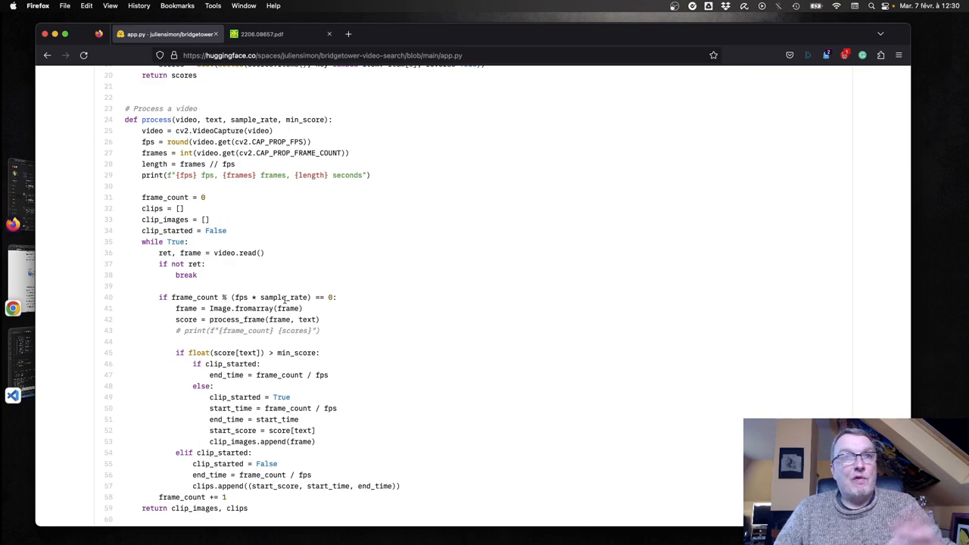
mouse_move(342, 334)
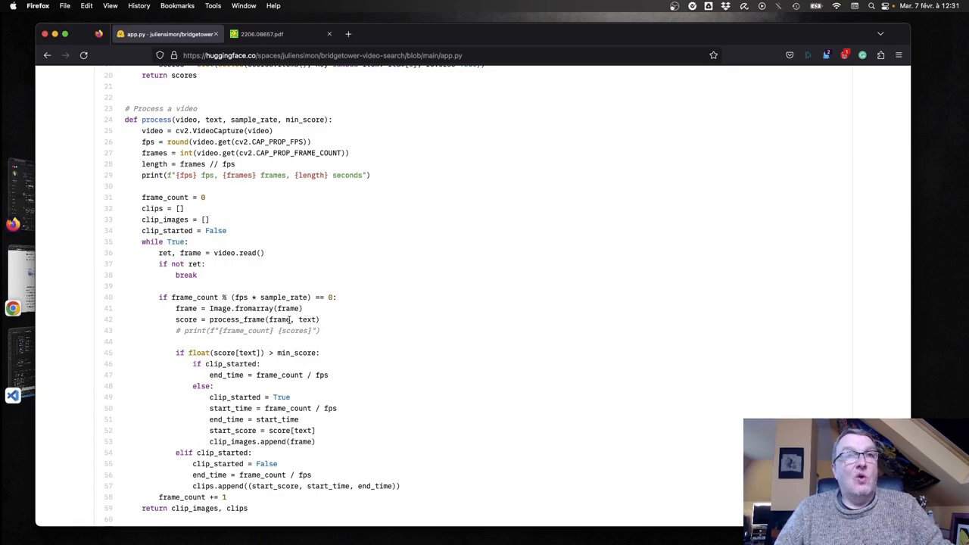
scroll(down, 3)
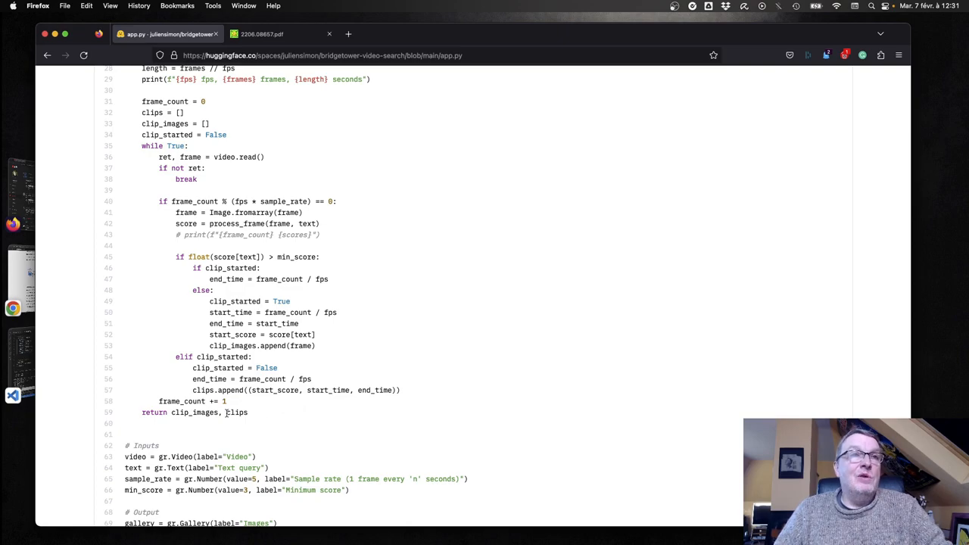
mouse_move(272, 345)
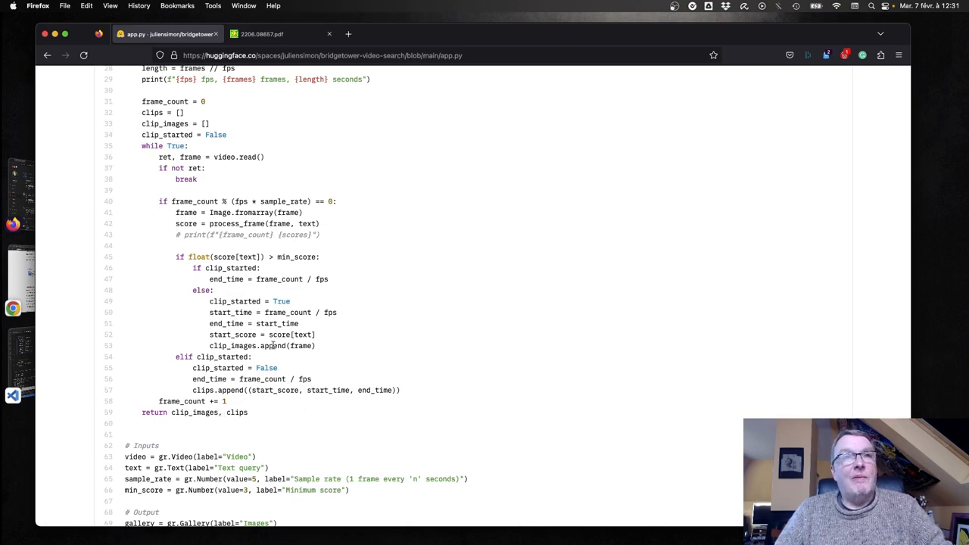
mouse_move(299, 418)
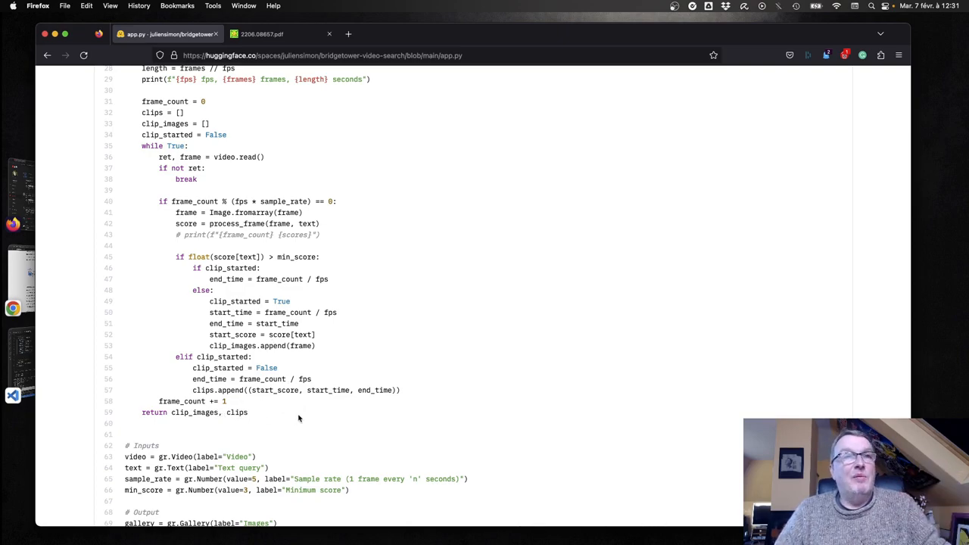
scroll(down, 3)
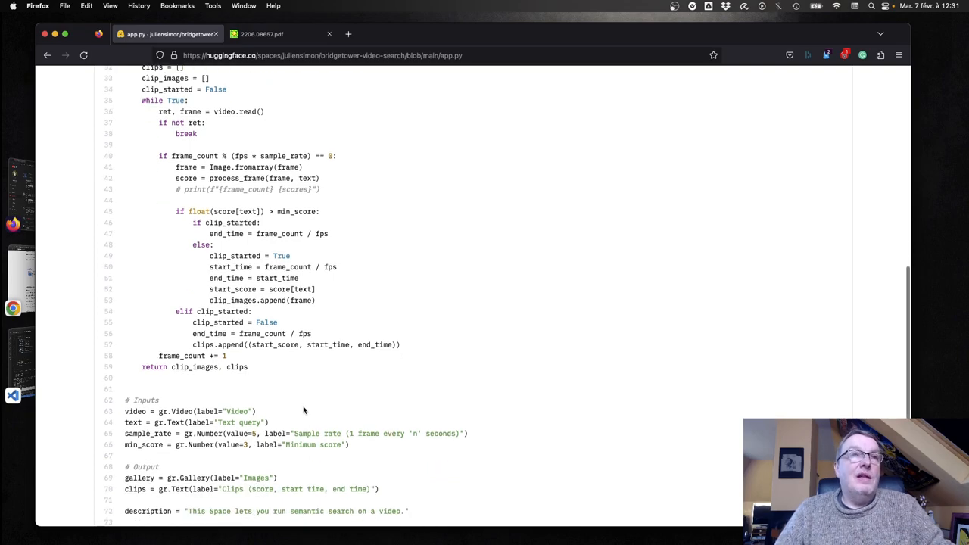
scroll(down, 3)
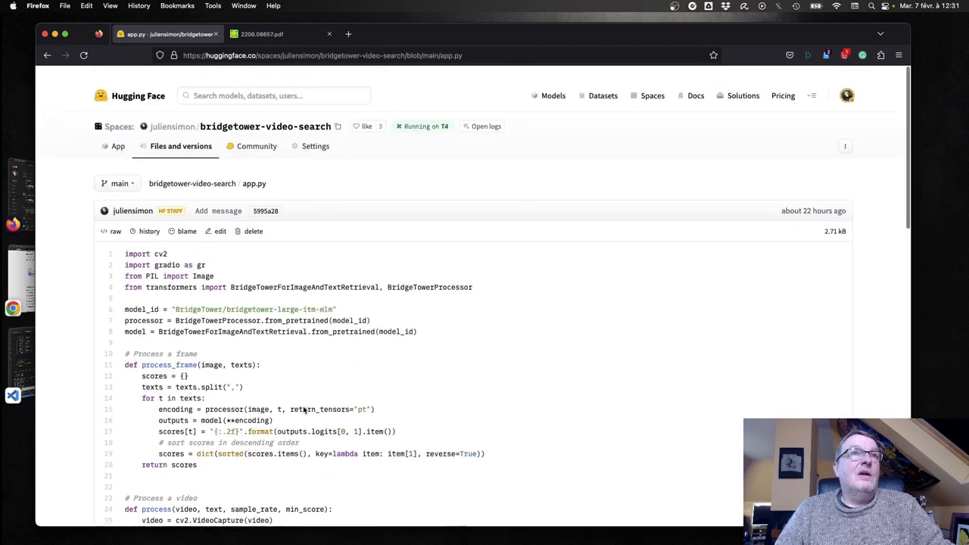
Back in the app, run the wild bears example and view matching frames and three scored clip intervals.
click(118, 145)
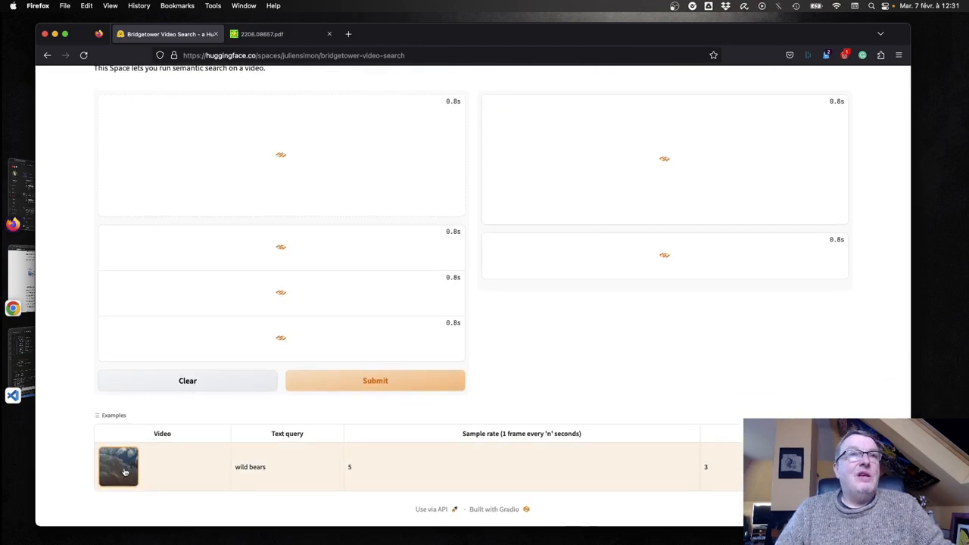
click(118, 466)
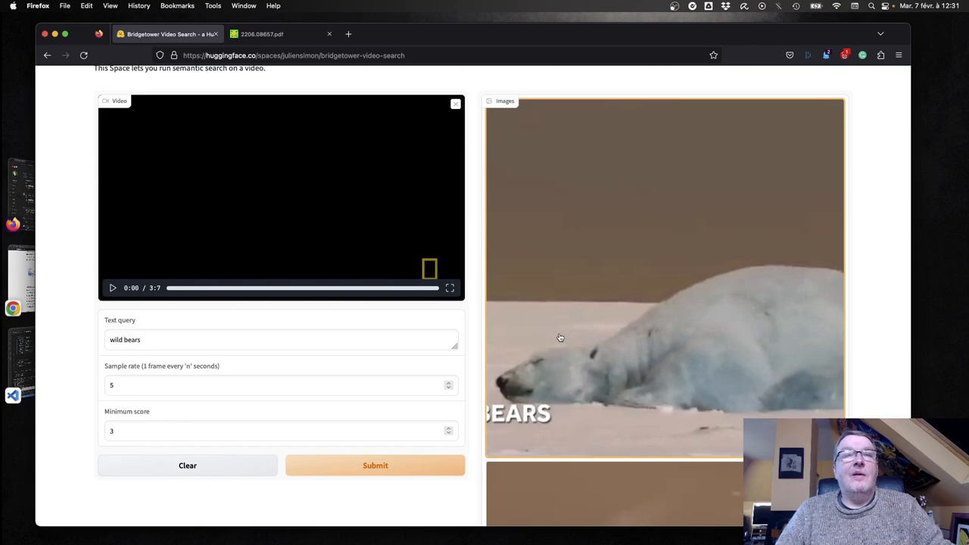
scroll(down, 3)
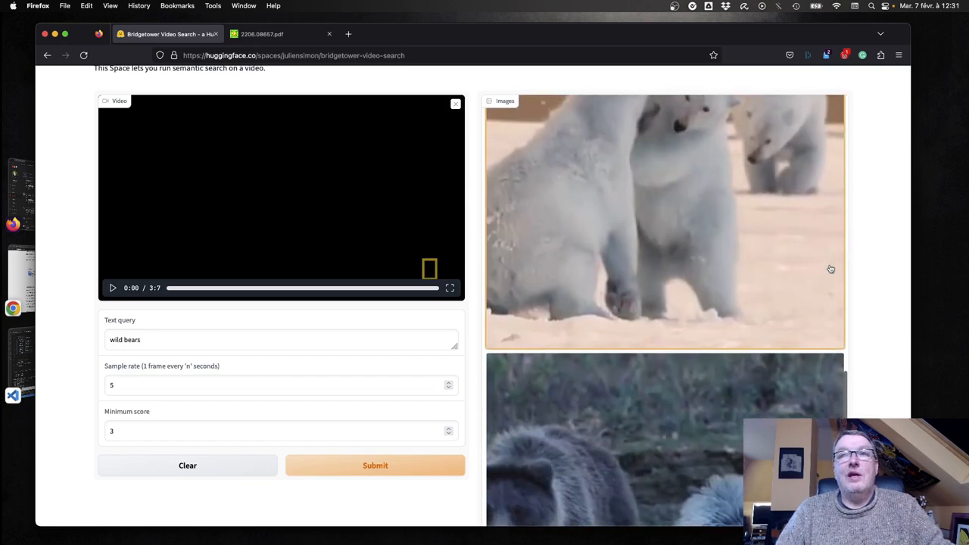
click(375, 464)
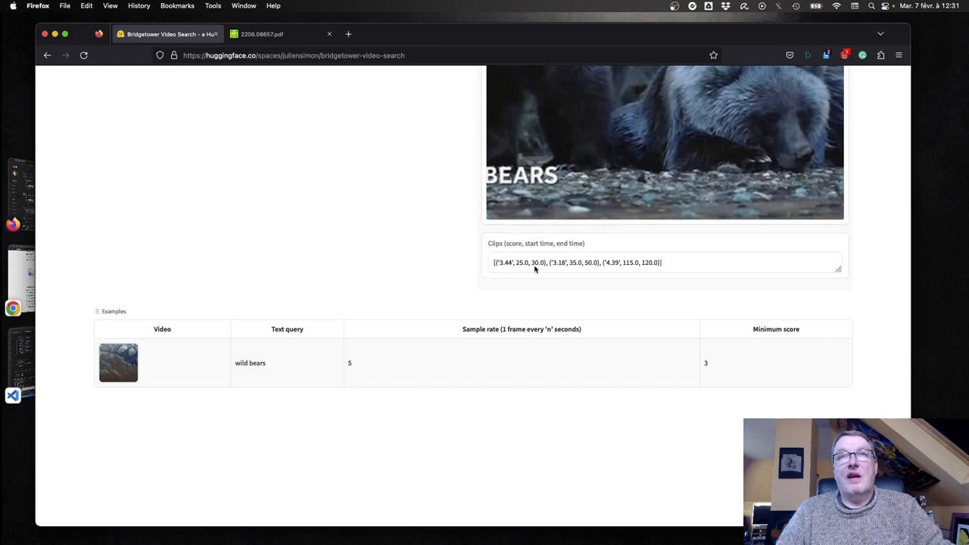
mouse_move(572, 267)
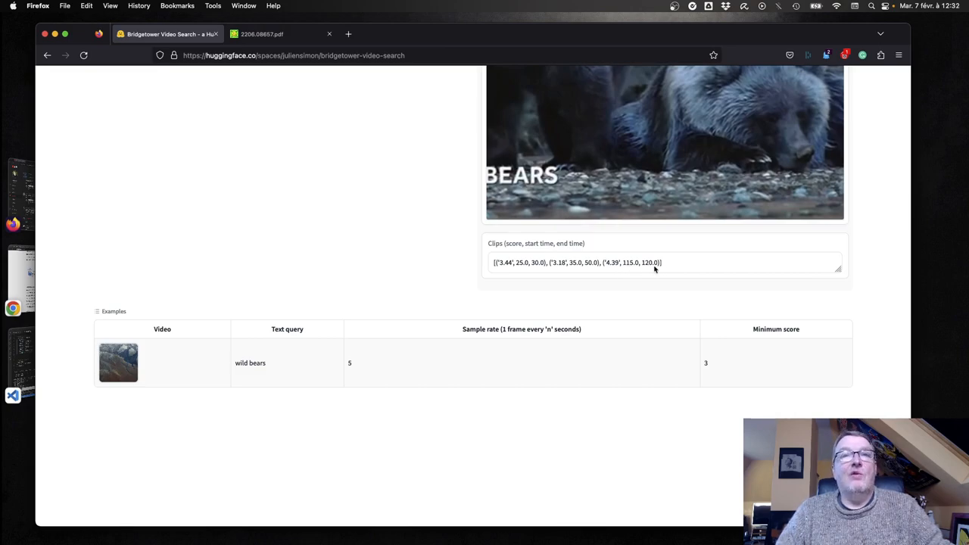
mouse_move(545, 270)
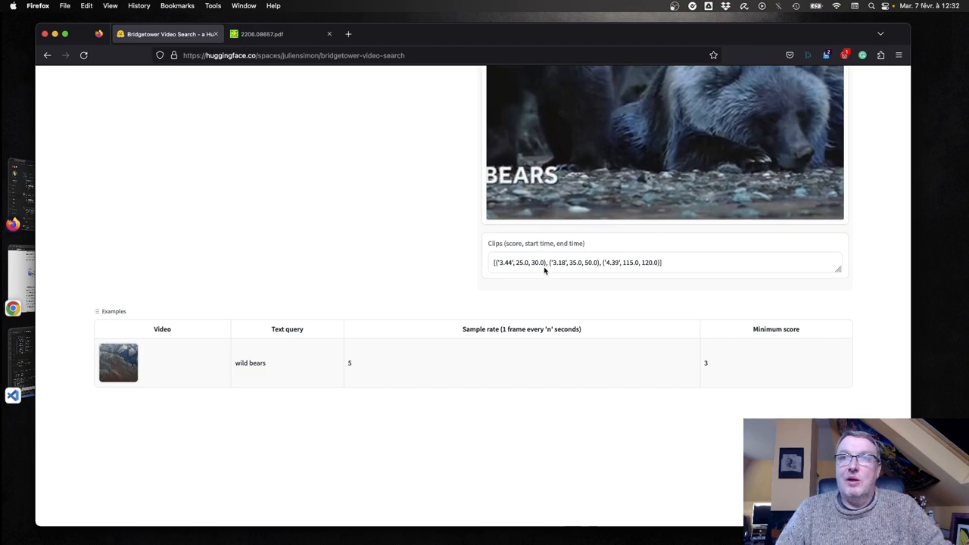
mouse_move(500, 269)
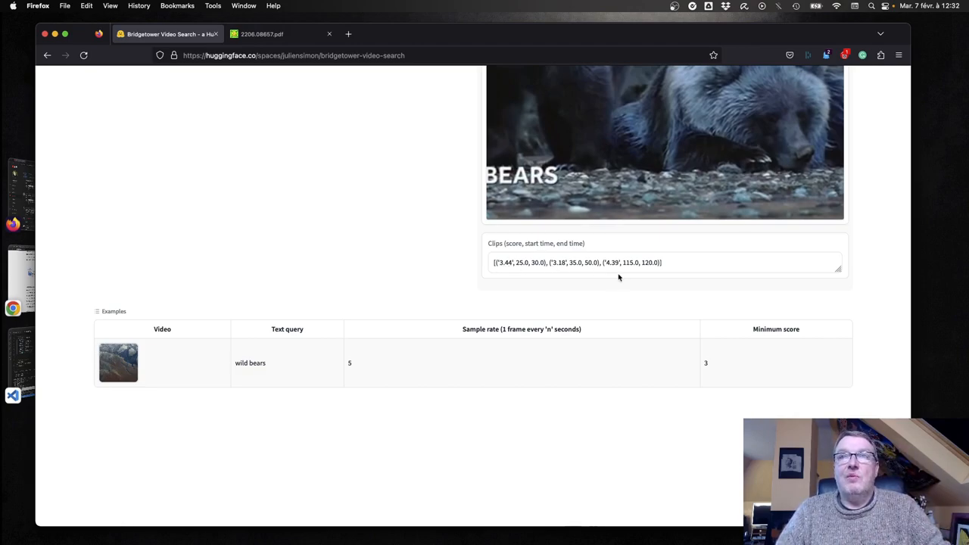
scroll(down, 3)
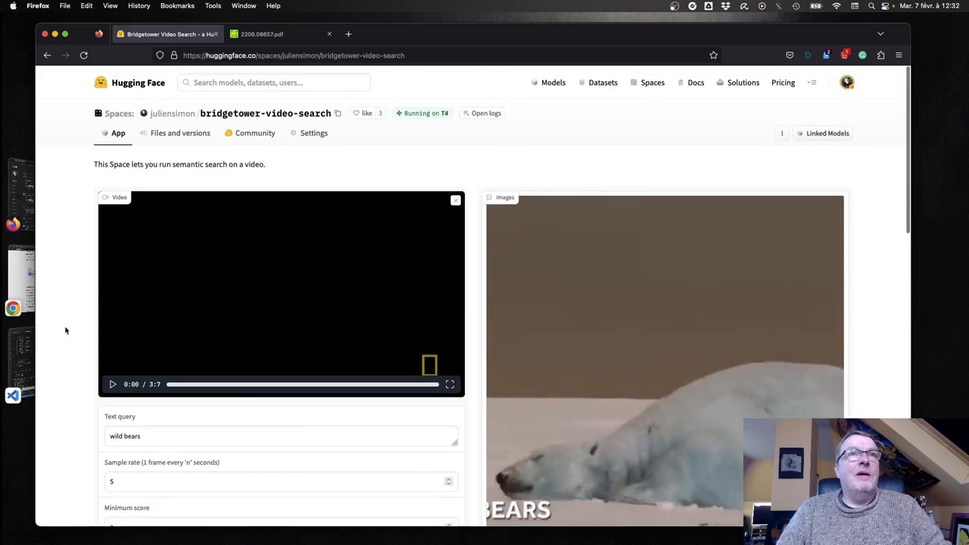
Return to app.py via the file listing and move down to the frame-scoring code.
click(180, 134)
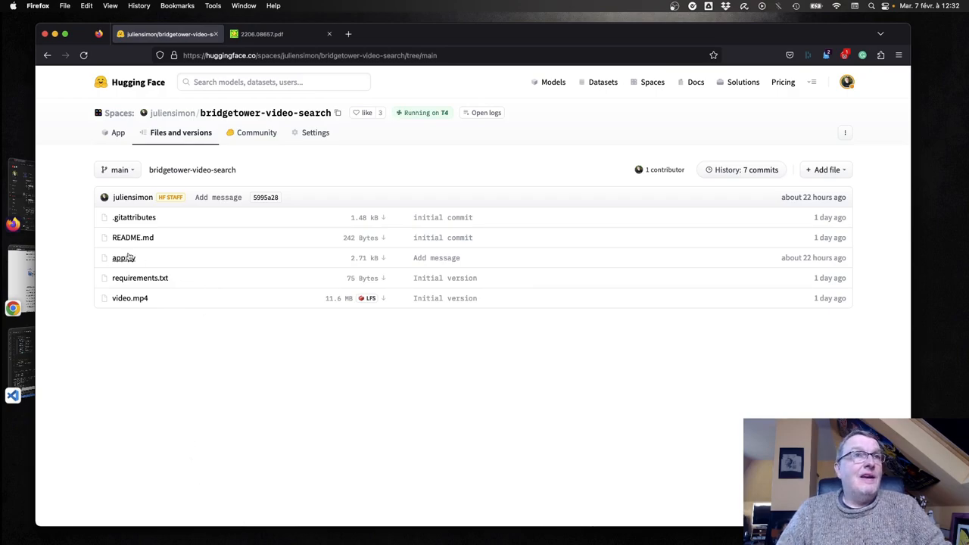
click(118, 257)
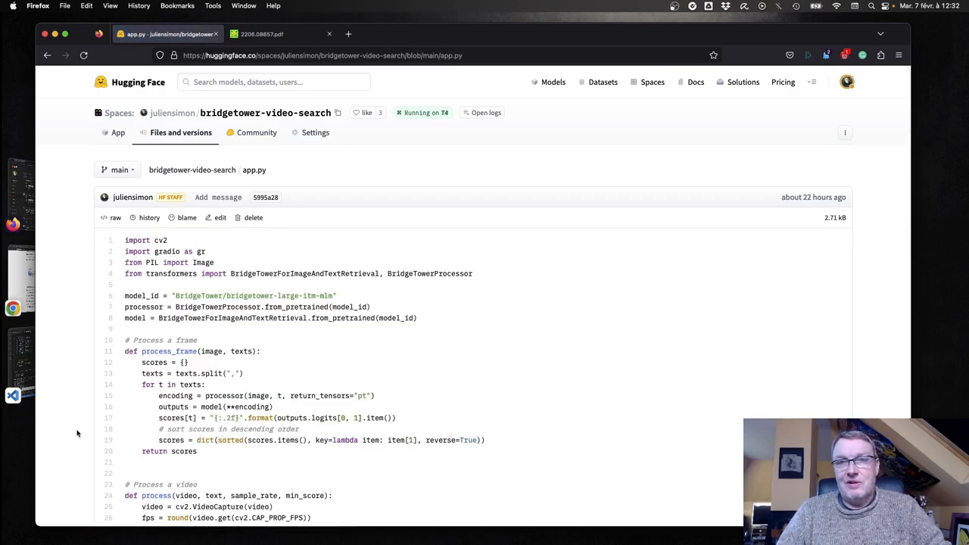
scroll(down, 3)
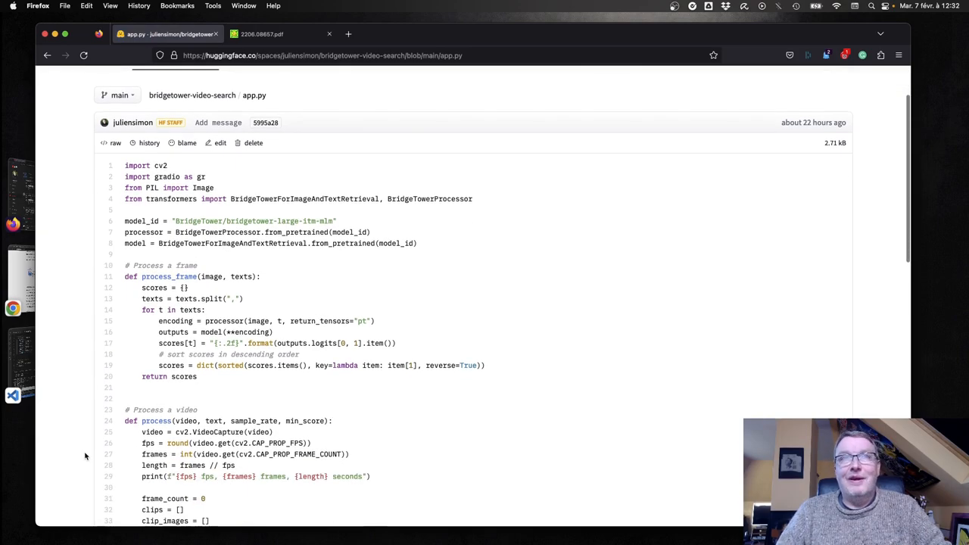
scroll(down, 3)
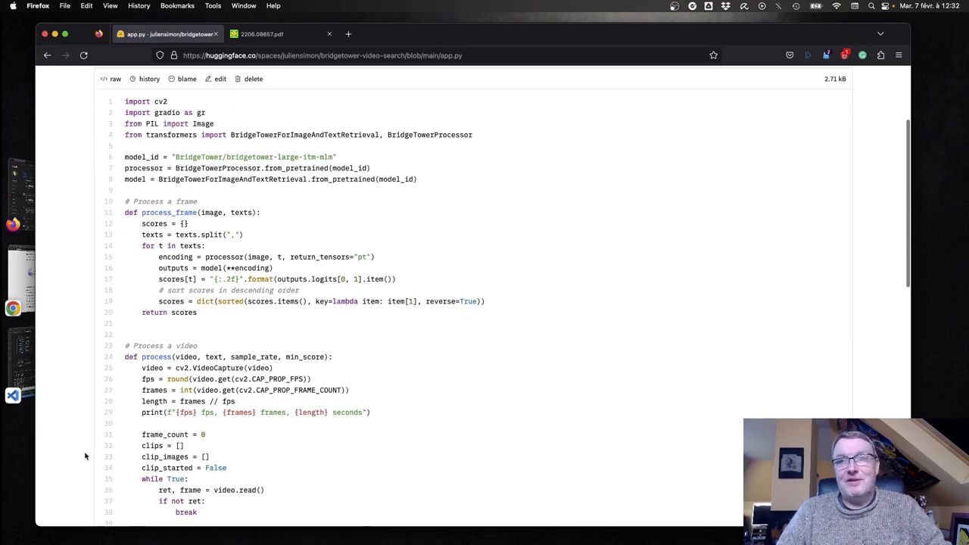